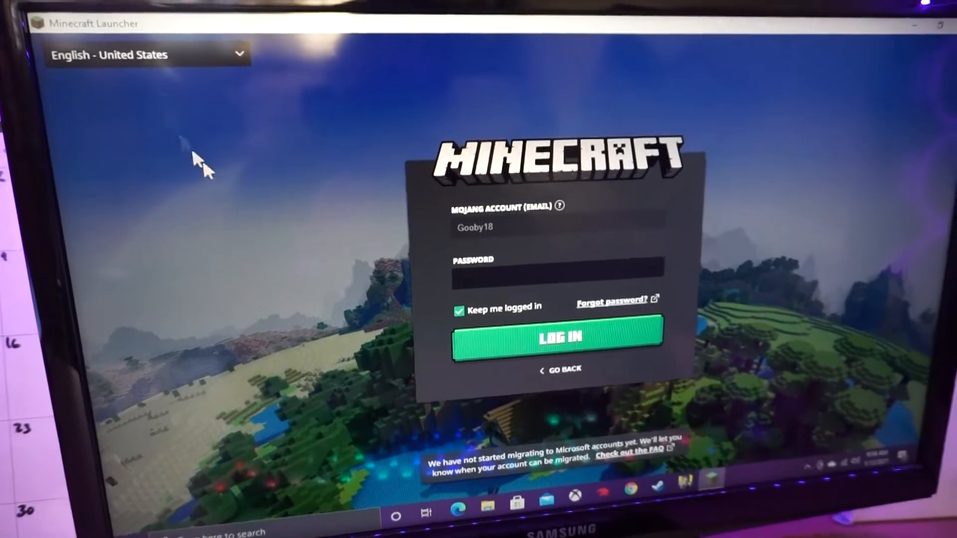
Log in with the account password and launch Minecraft Java Edition 1.16.4.
click(559, 277)
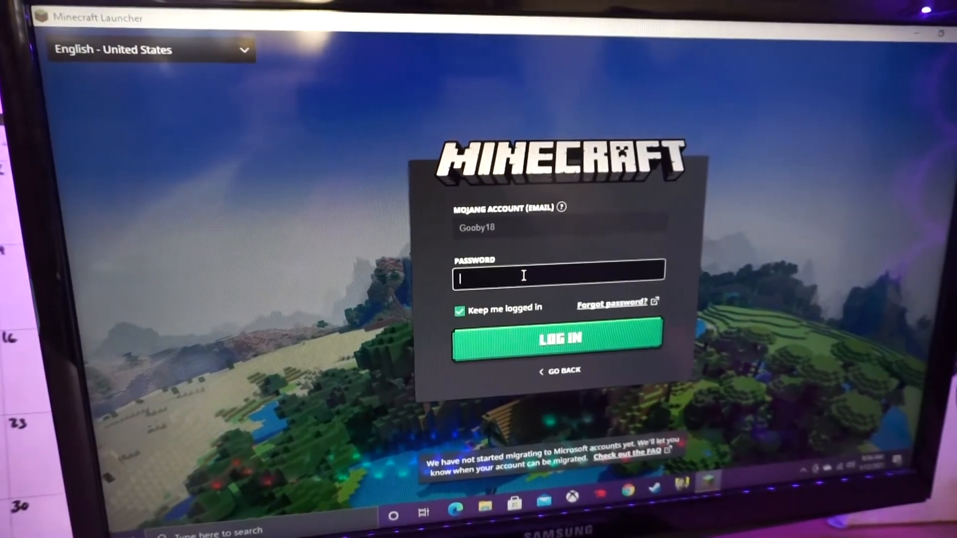
click(560, 339)
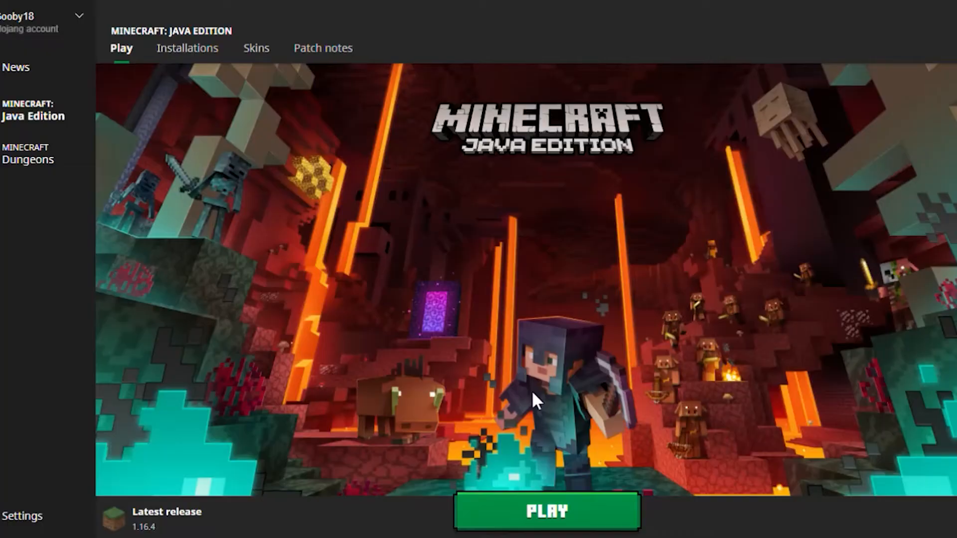
mouse_move(437, 270)
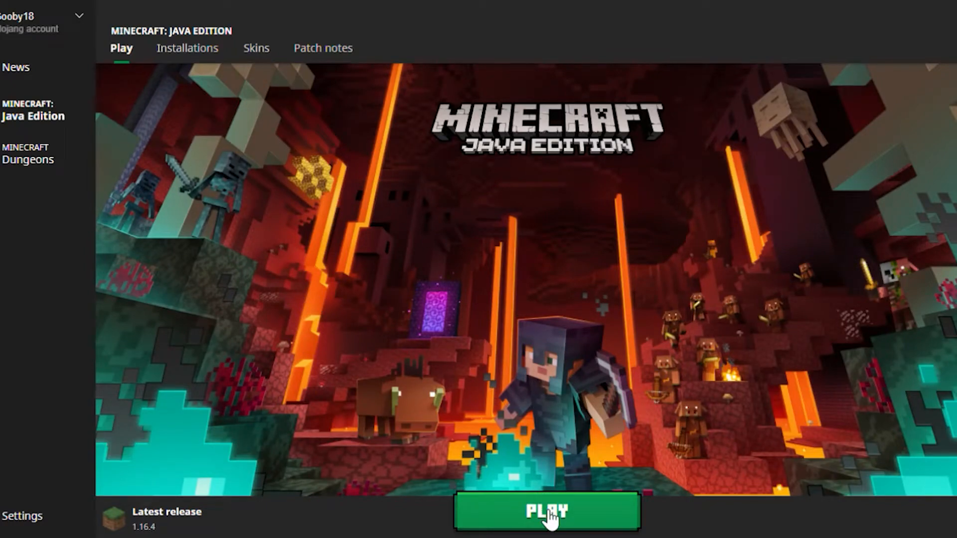
click(547, 510)
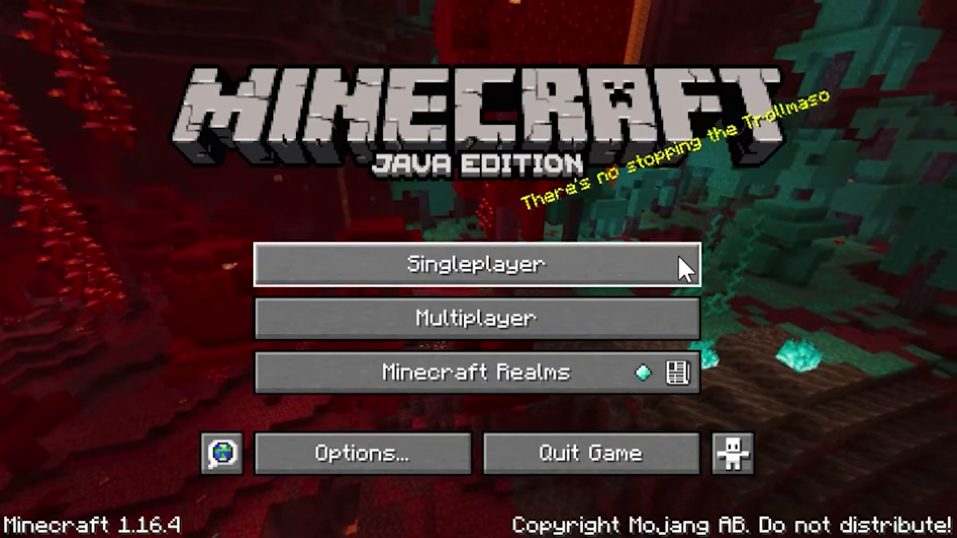
Enter the Singleplayer worlds list to load the forest-house world.
click(477, 263)
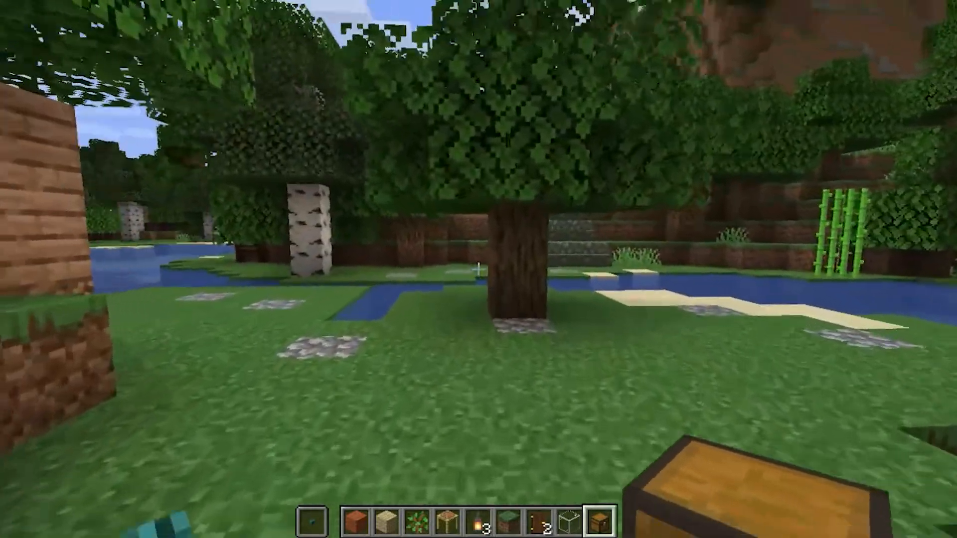
mouse_move(478, 268)
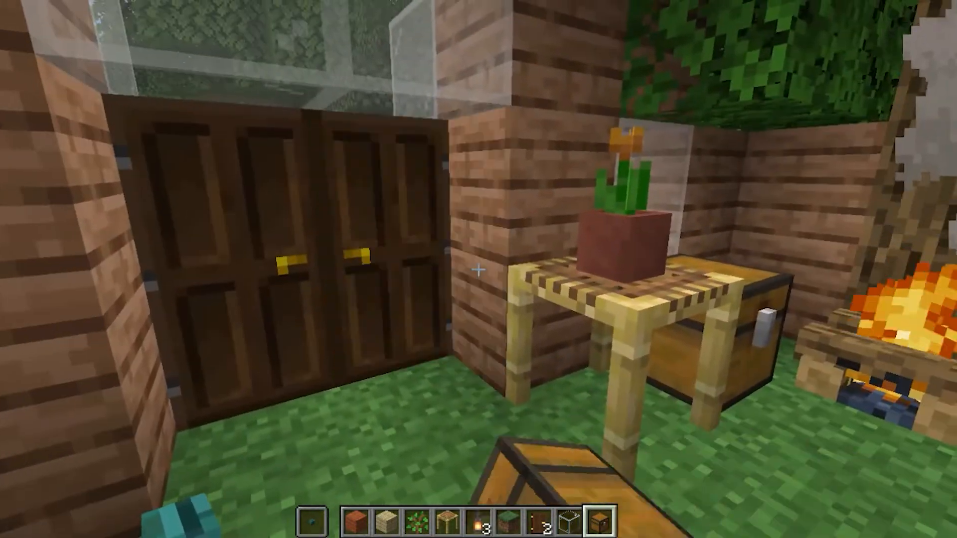
mouse_move(478, 269)
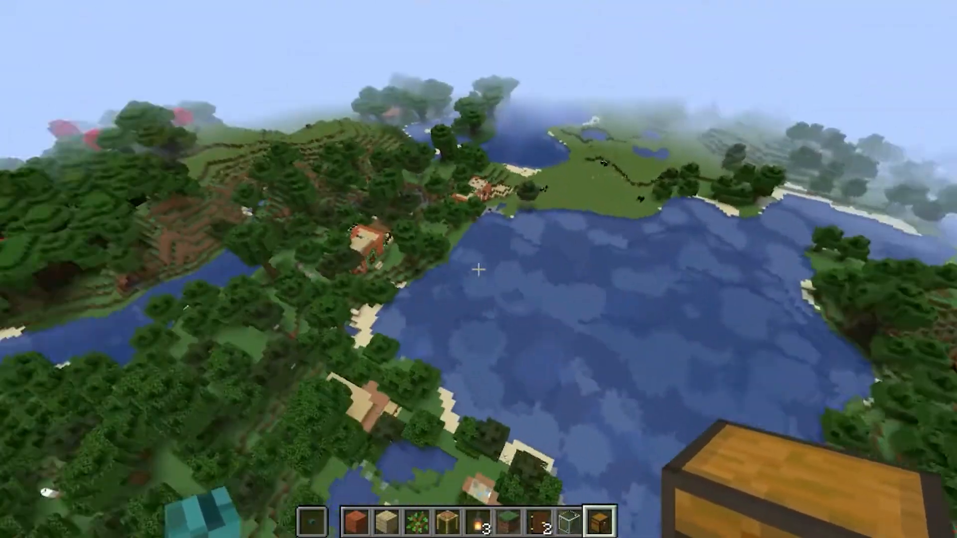
mouse_move(478, 271)
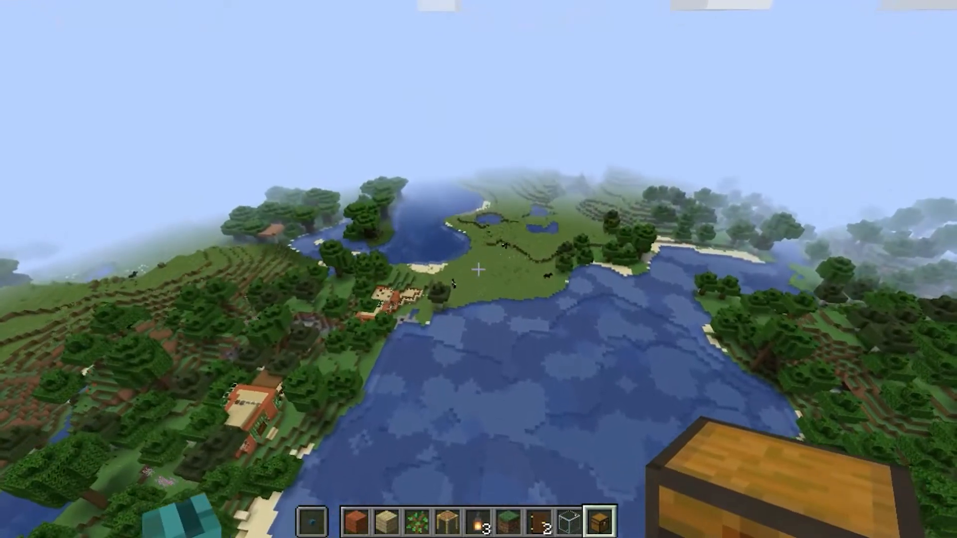
mouse_move(478, 269)
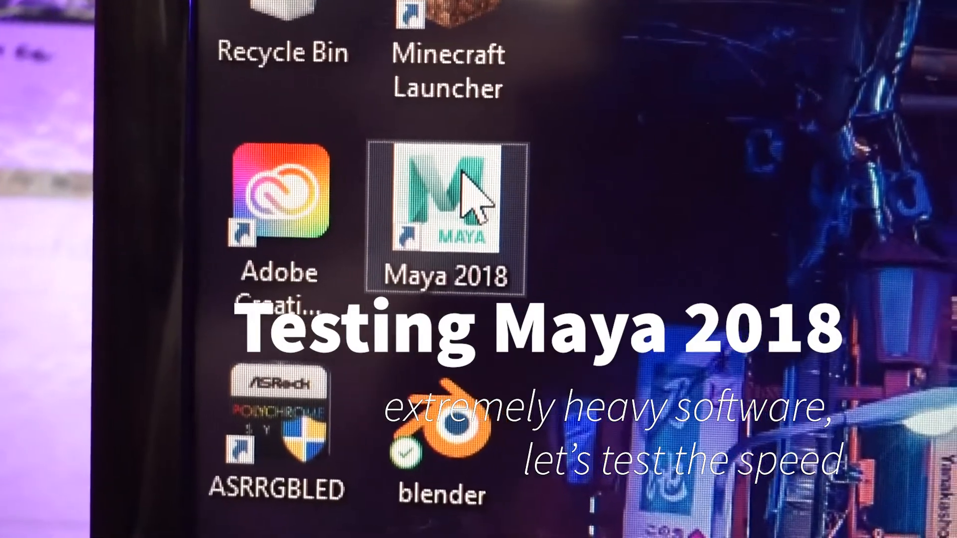
Launch Maya 2018, dismiss the What's New notice and discard the untitled scene without saving.
double_click(448, 211)
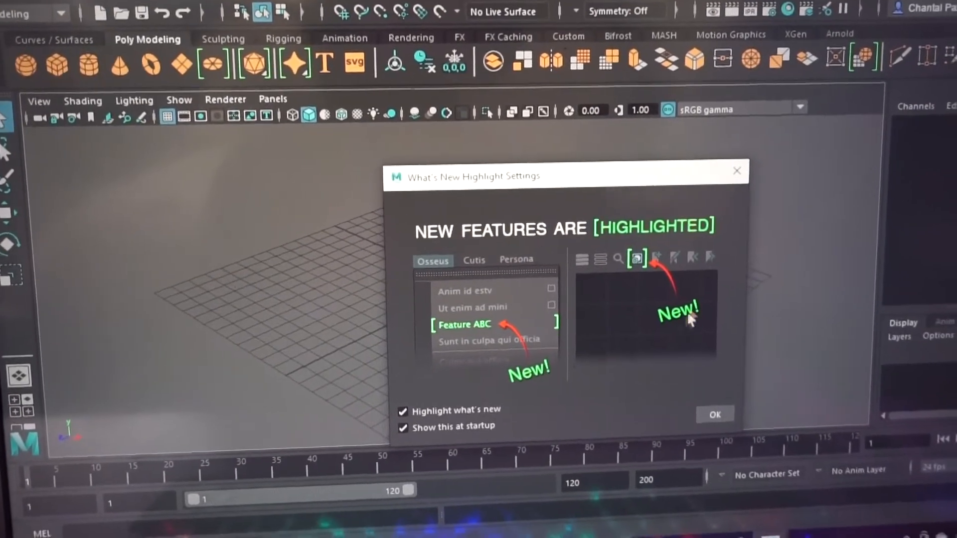
click(715, 414)
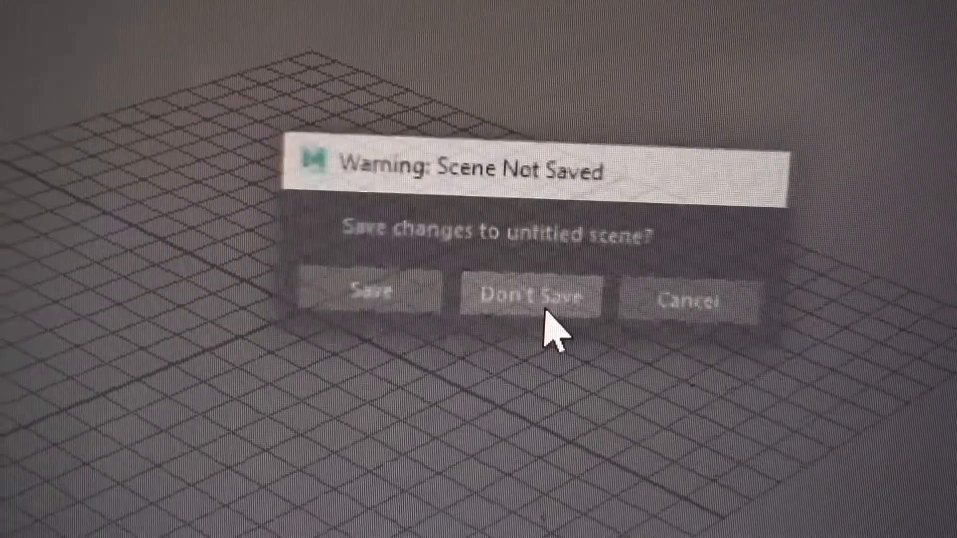
click(536, 298)
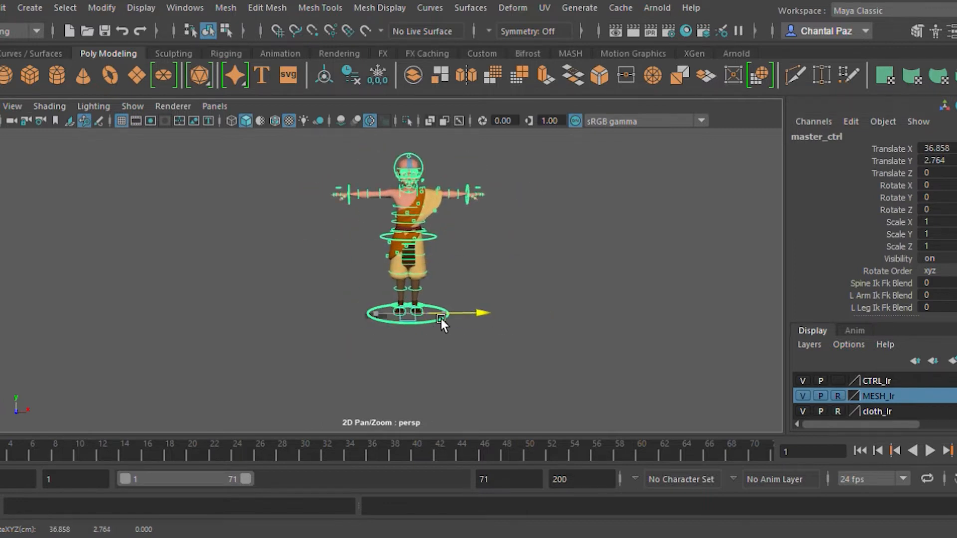
Slide the monk character sideways with master_ctrl and raise its head with head_ctrl.
drag(440, 314, 412, 327)
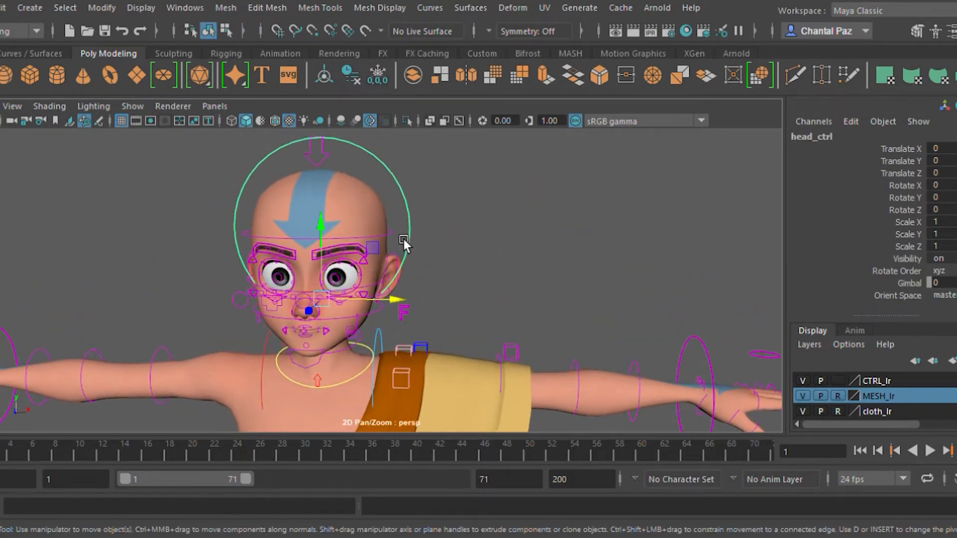
drag(317, 219, 317, 207)
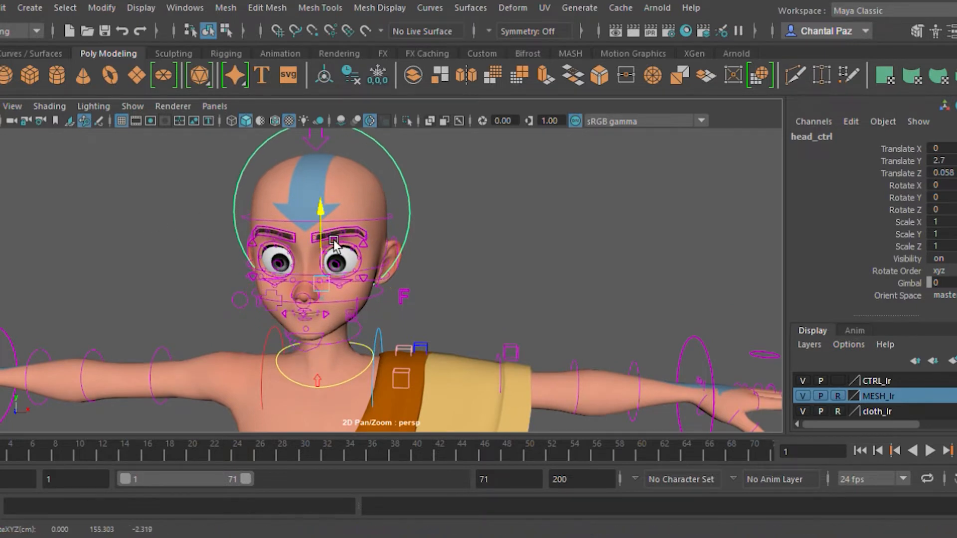
drag(335, 210, 339, 254)
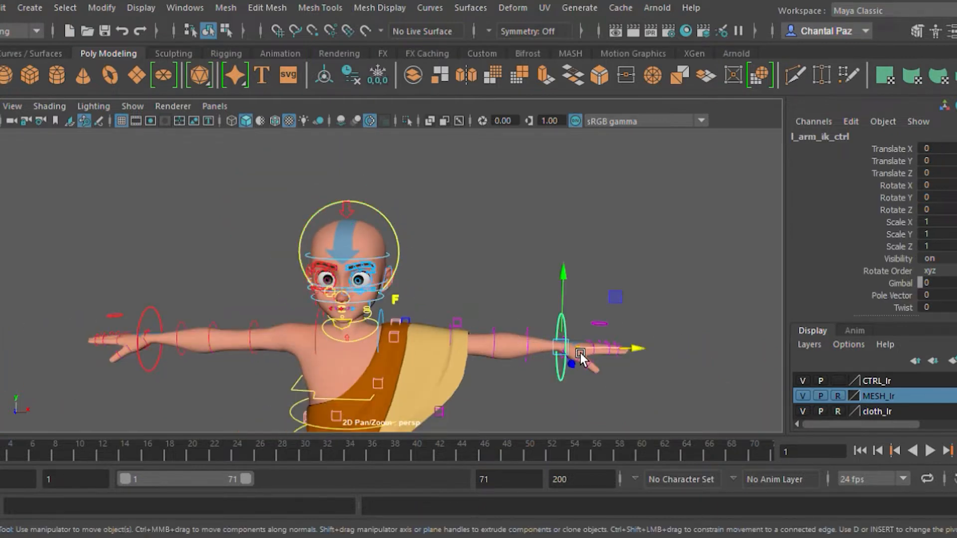
Reposition the left hand with l_arm_ik_ctrl, pulling it in, lowering it and moving it back out.
drag(581, 354, 534, 354)
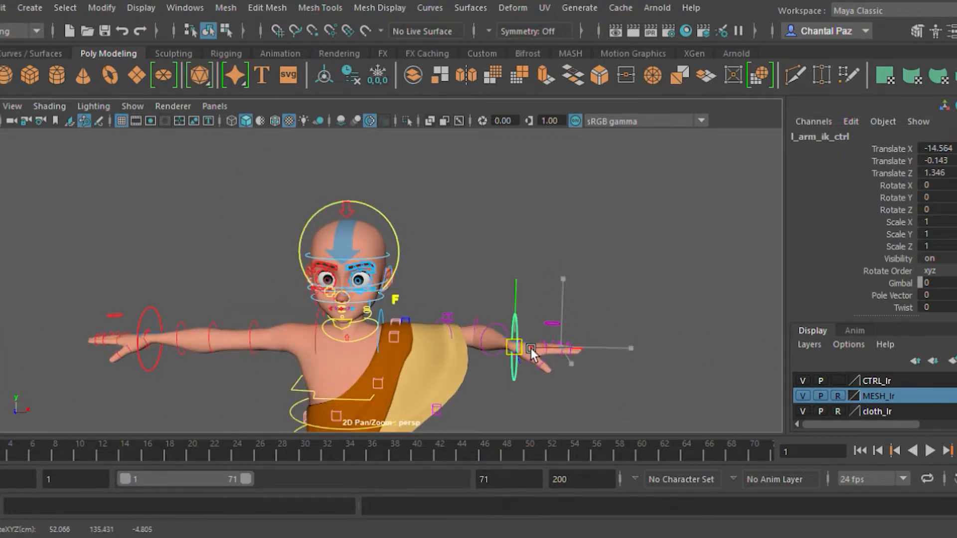
drag(531, 354, 561, 357)
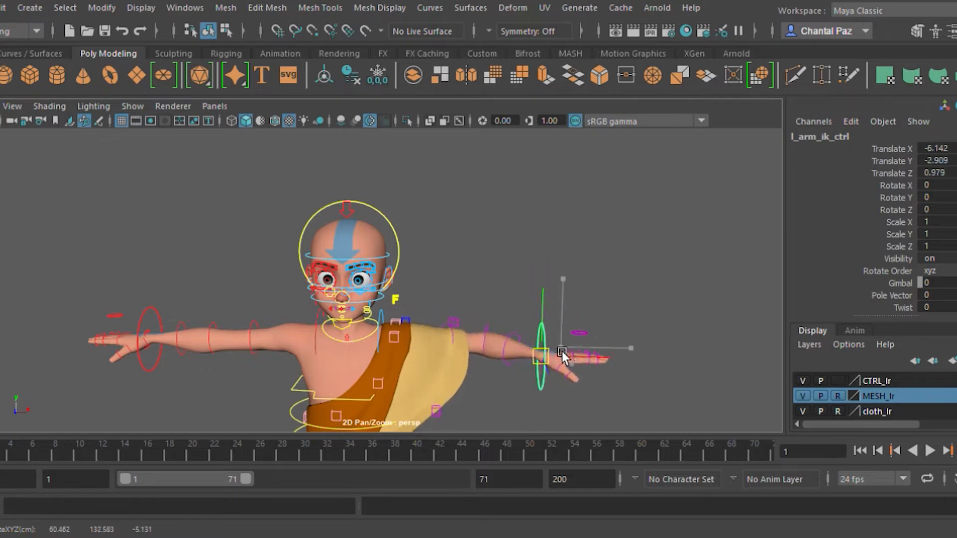
drag(561, 354, 521, 276)
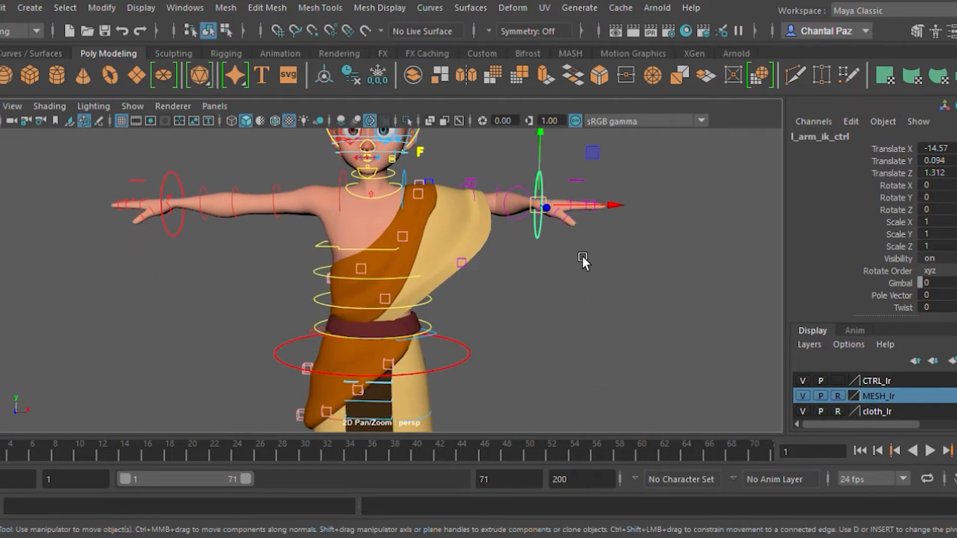
View the character's back and lower its right hand with r_arm_ik_ctrl.
drag(583, 262, 687, 296)
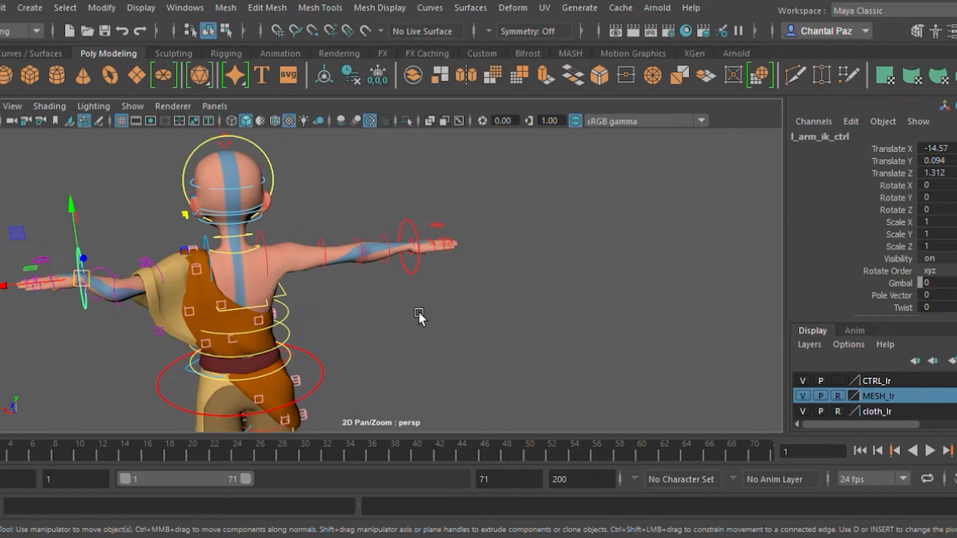
click(410, 249)
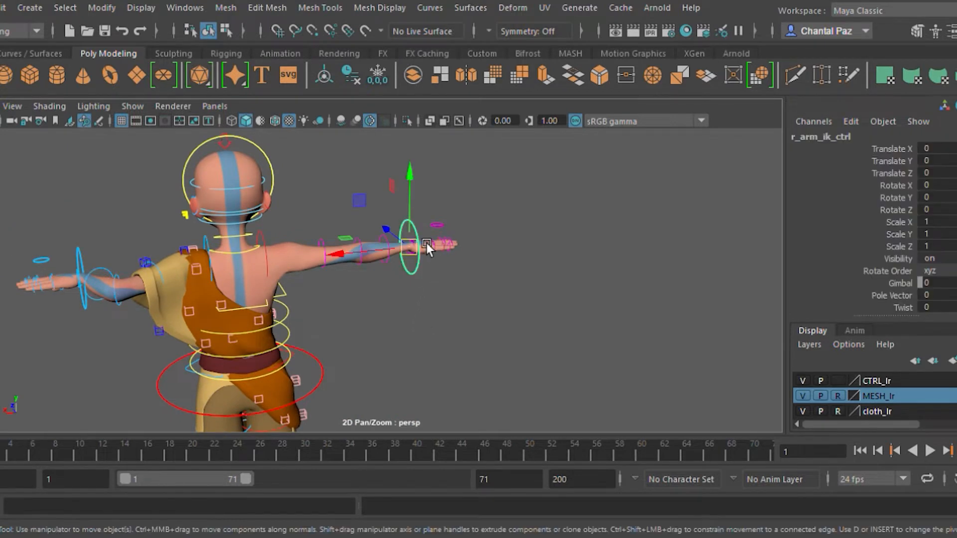
drag(428, 247, 409, 287)
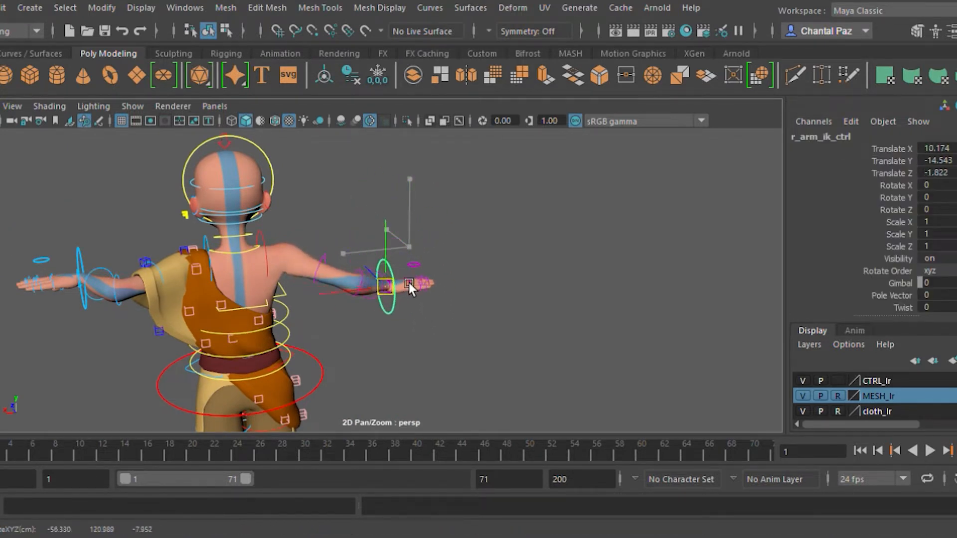
click(325, 292)
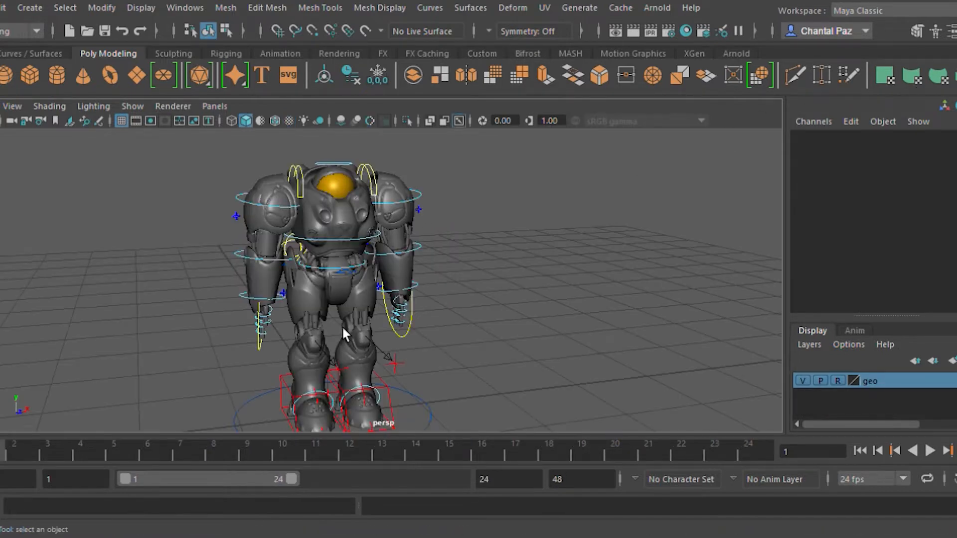
Frame the robot's upper body and rotate its left elbow and right shoulder.
drag(342, 333, 360, 327)
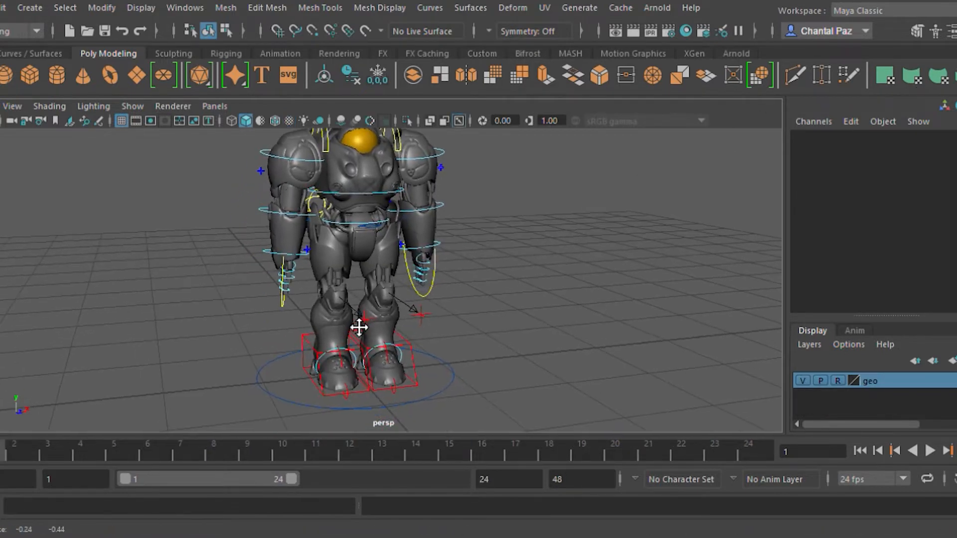
drag(360, 327, 400, 350)
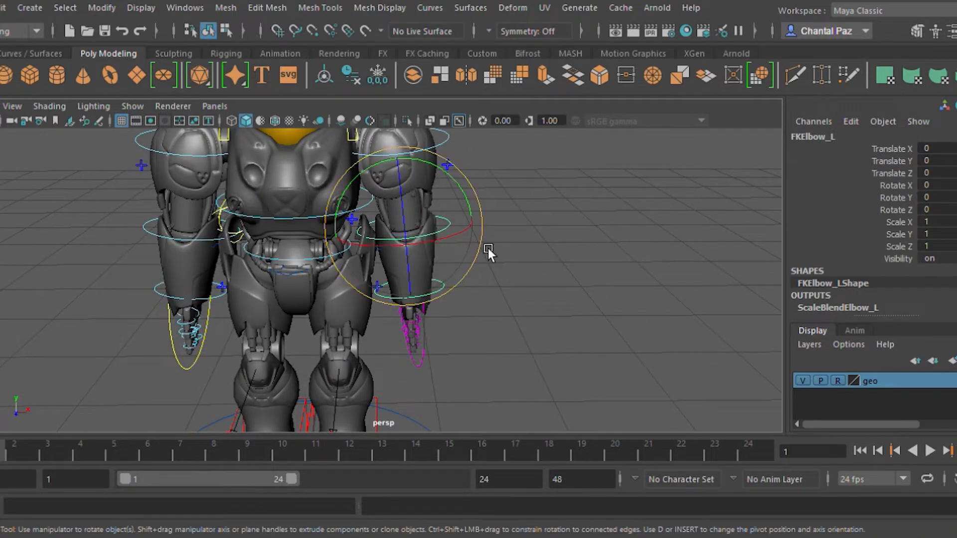
drag(488, 253, 428, 235)
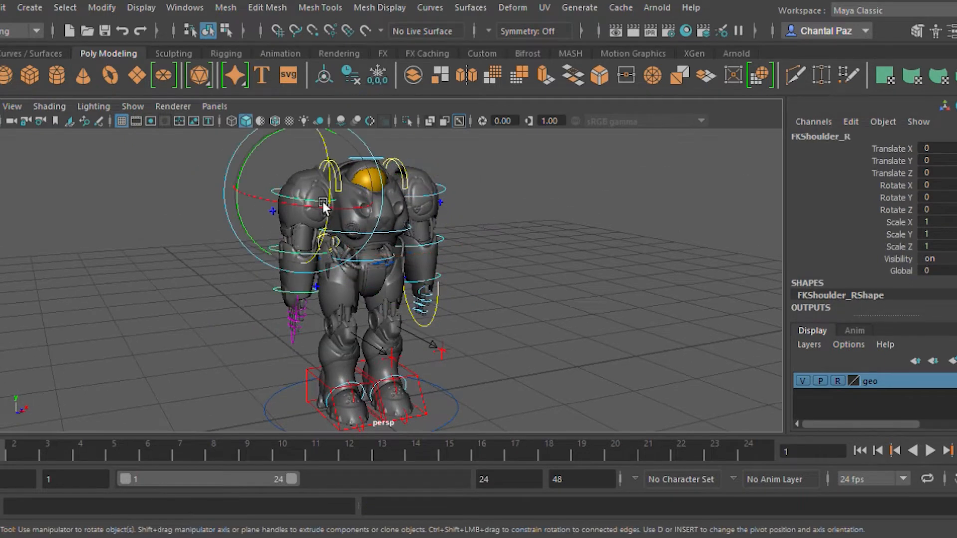
drag(323, 204, 241, 183)
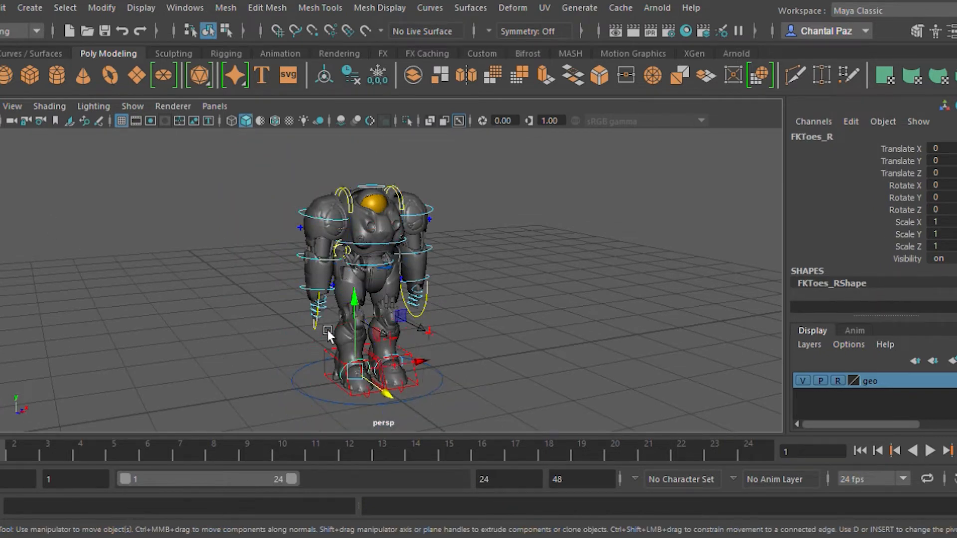
Nudge the robot's right toes and raise its right leg with the leg IK control.
drag(328, 336, 377, 344)
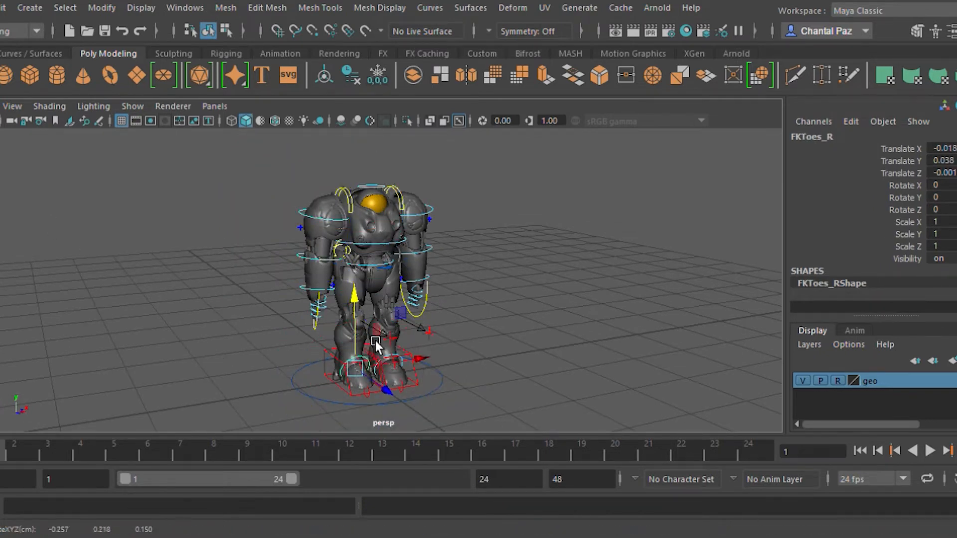
click(351, 369)
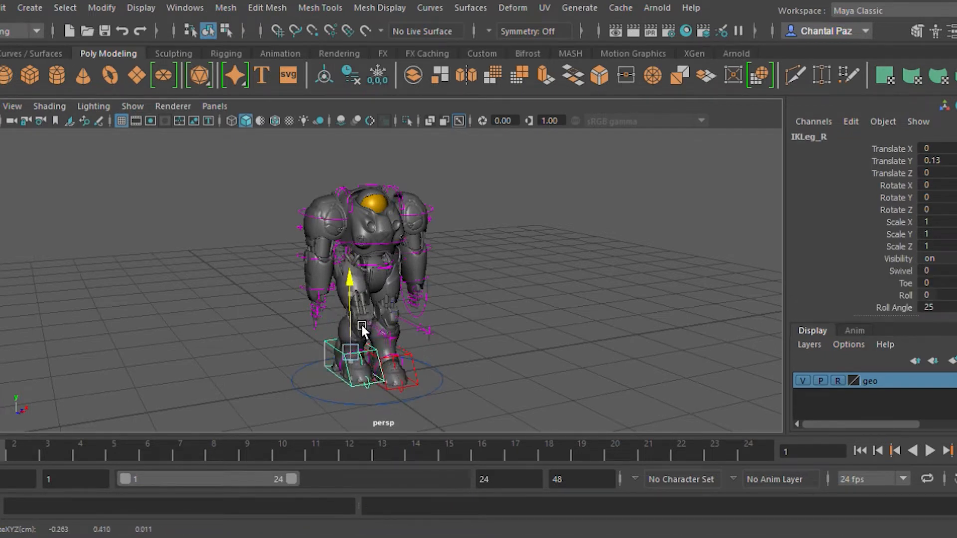
drag(362, 325, 377, 352)
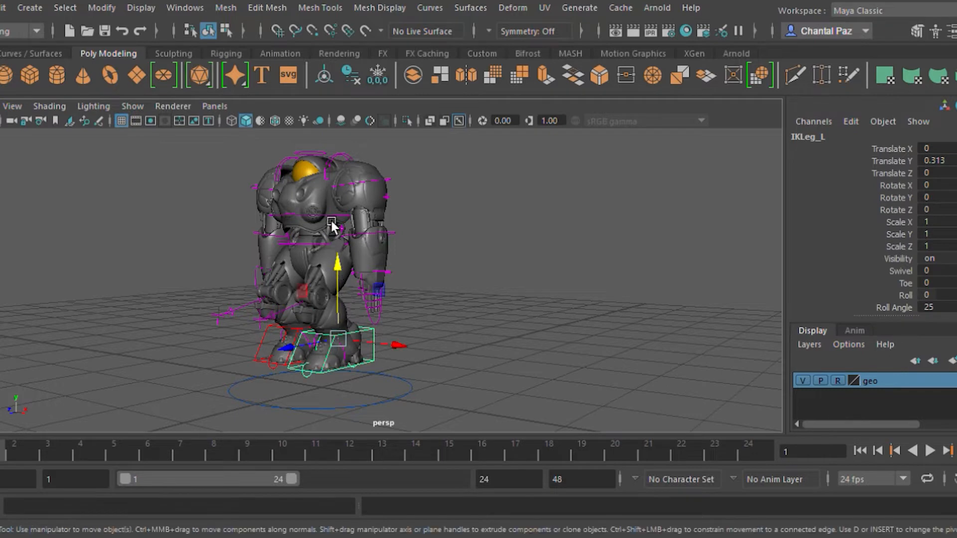
Rotate the FKSpine1_M control about Z (~9°) and Y (~7°) to tilt and twist the torso.
click(317, 213)
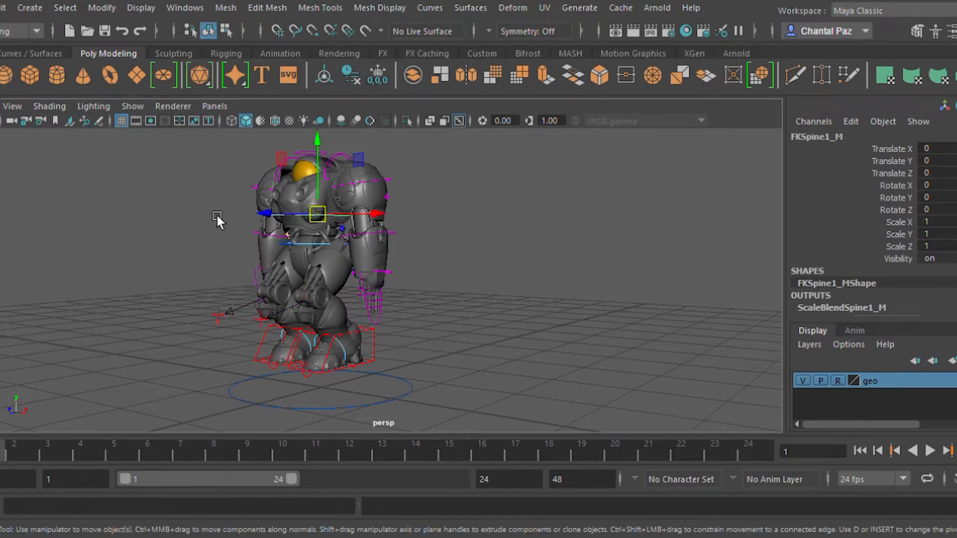
drag(317, 214, 292, 207)
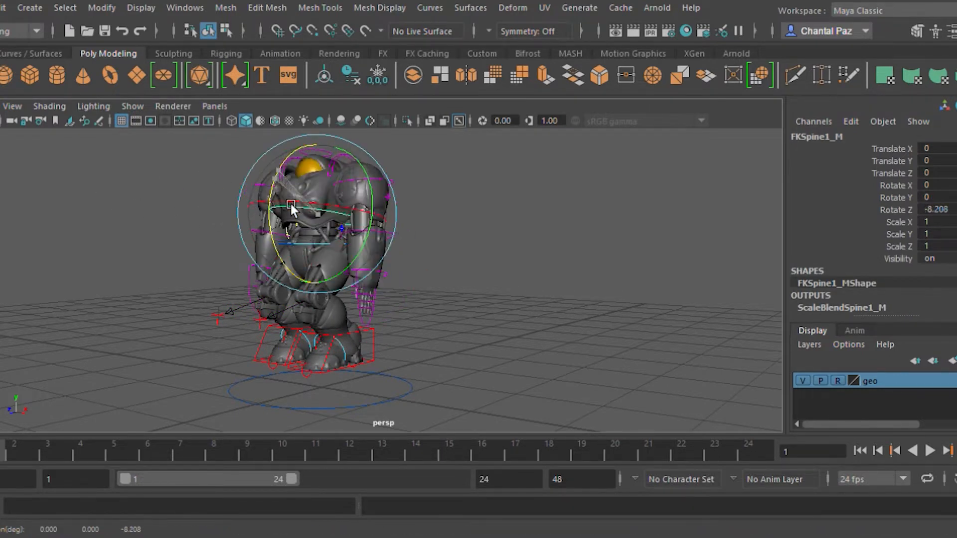
drag(293, 208, 357, 193)
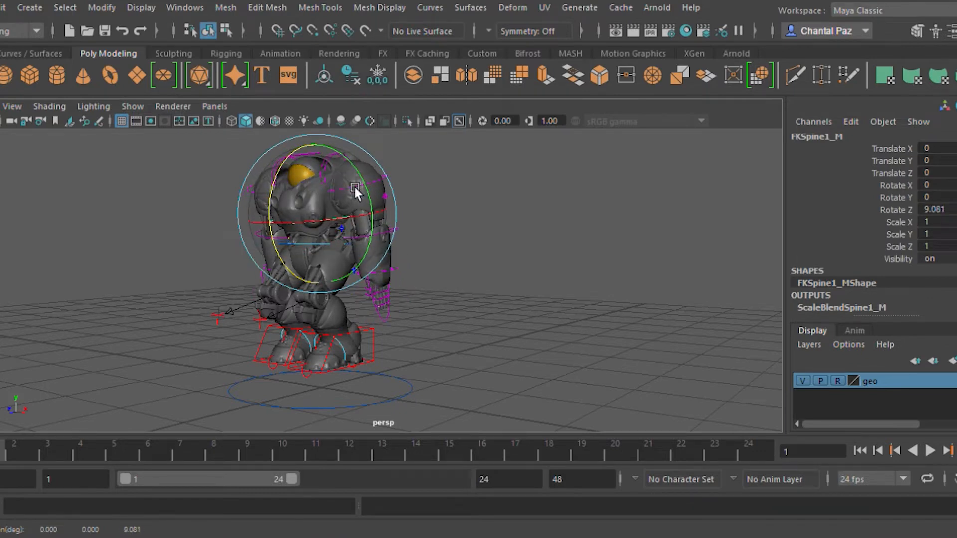
drag(357, 193, 369, 171)
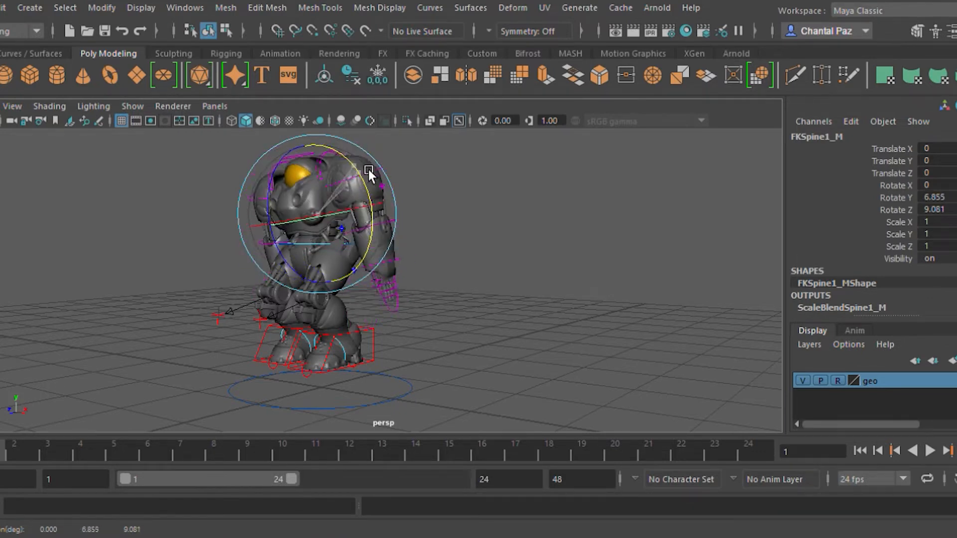
drag(368, 169, 220, 284)
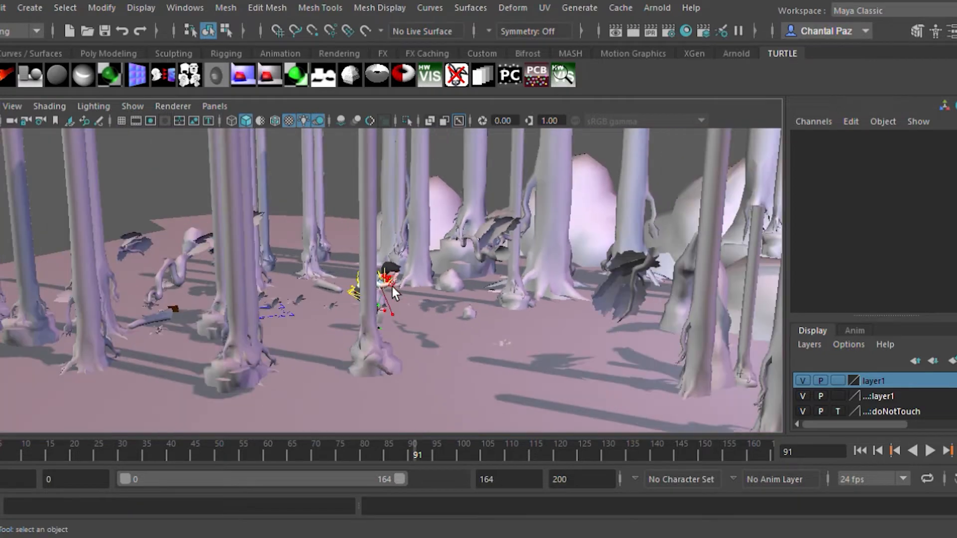
Tumble the camera around the forest and frame the character walking behind the trees.
drag(393, 290, 448, 300)
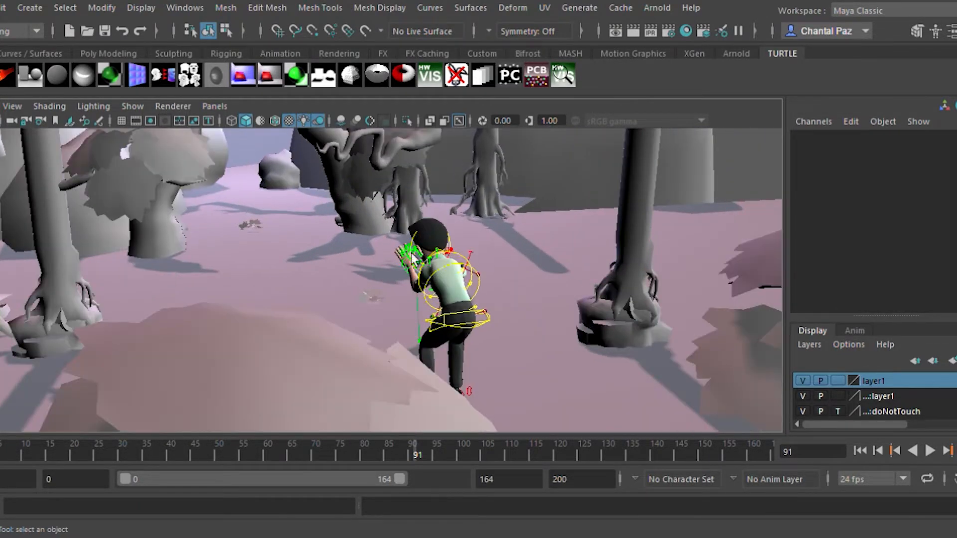
drag(409, 257, 649, 306)
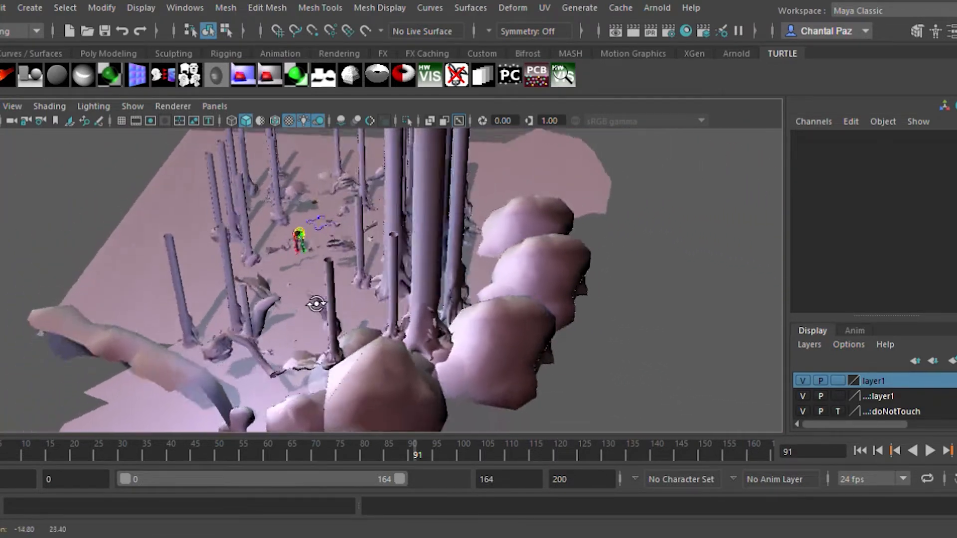
drag(316, 304, 512, 288)
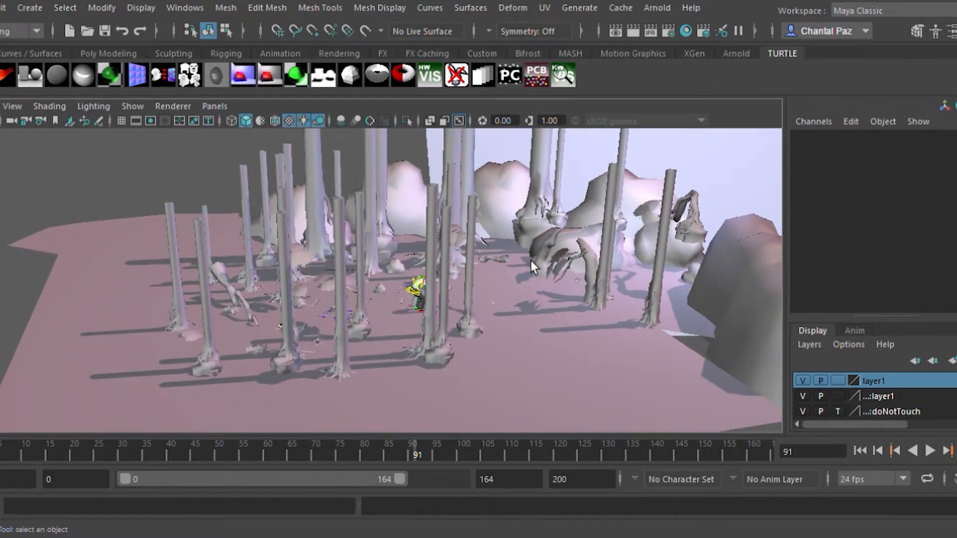
drag(532, 265, 543, 265)
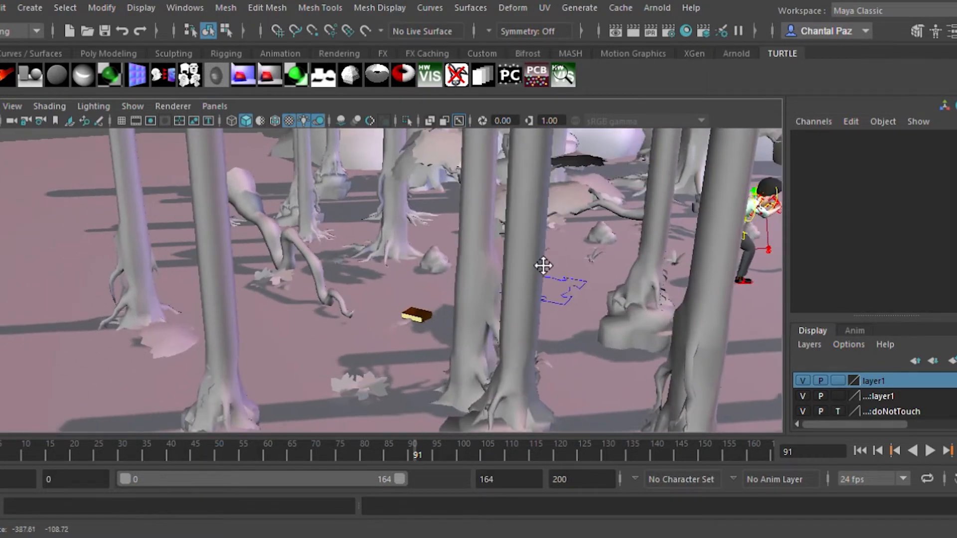
drag(542, 266, 421, 325)
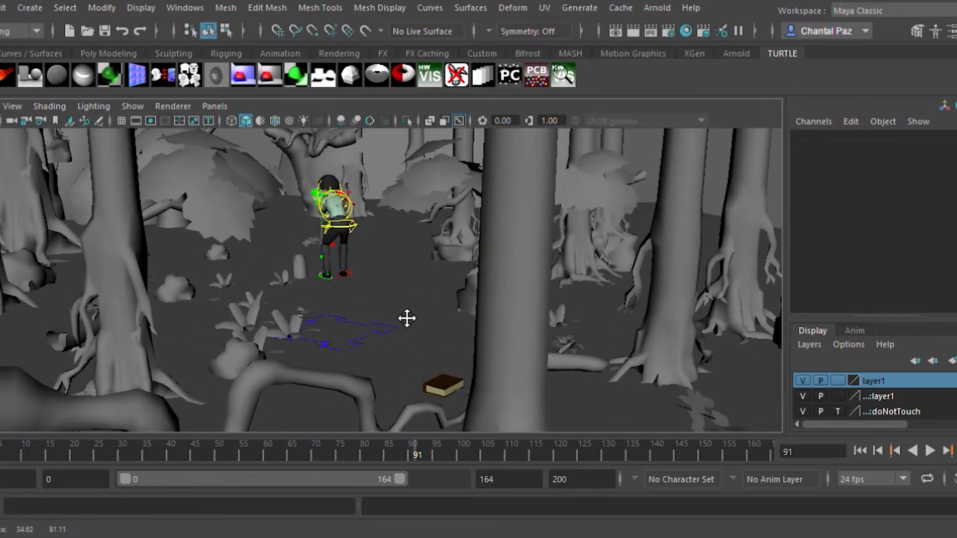
drag(407, 318, 363, 345)
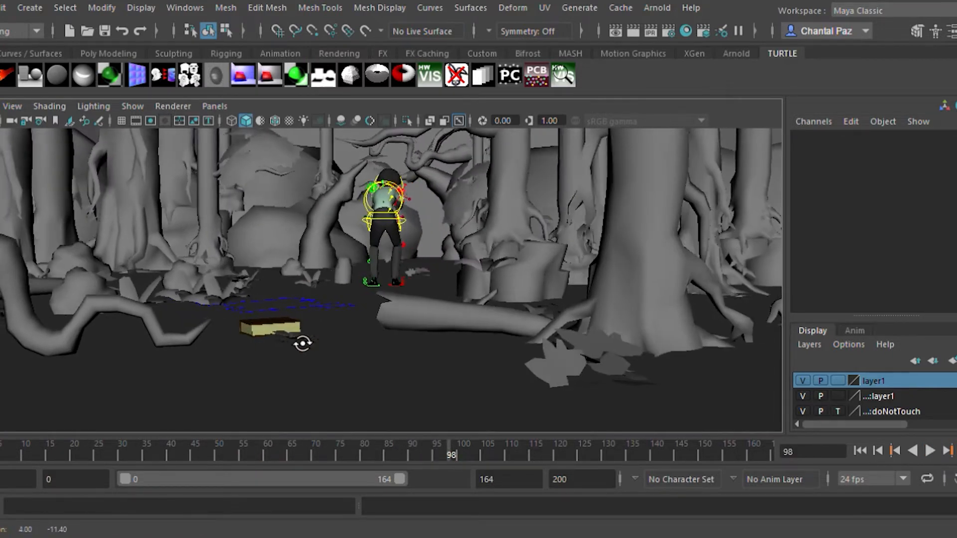
Play the animation and scrub the Time Slider through frames 68, 88, 25 and 46.
click(930, 464)
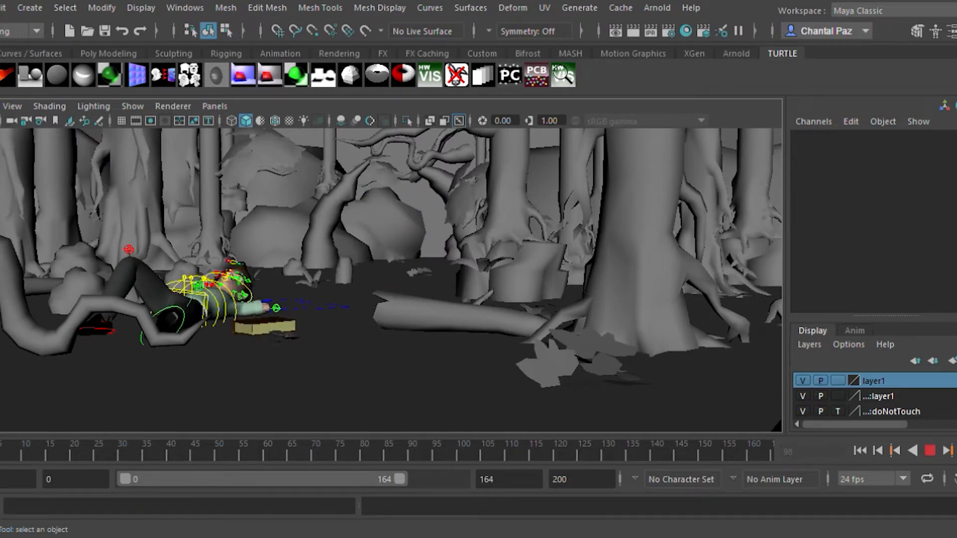
click(143, 455)
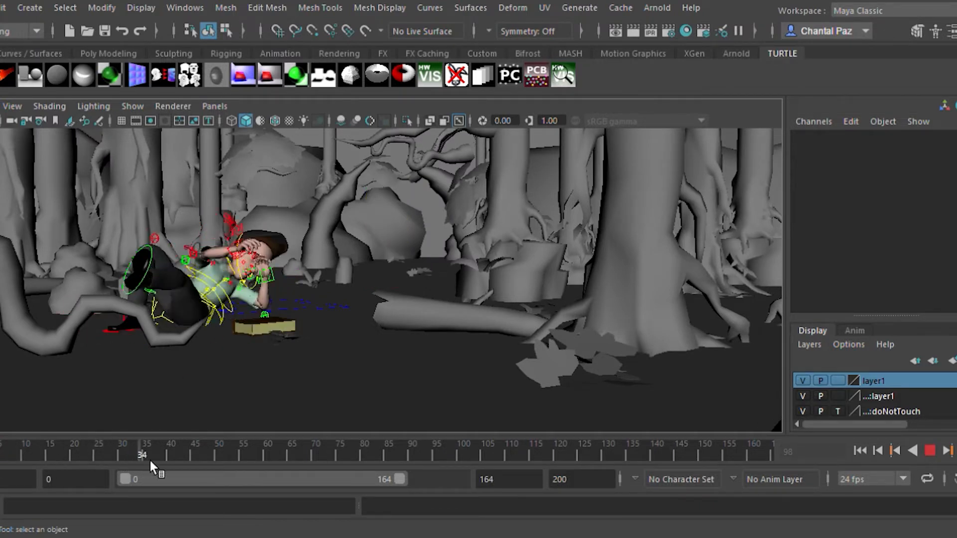
drag(142, 454, 307, 455)
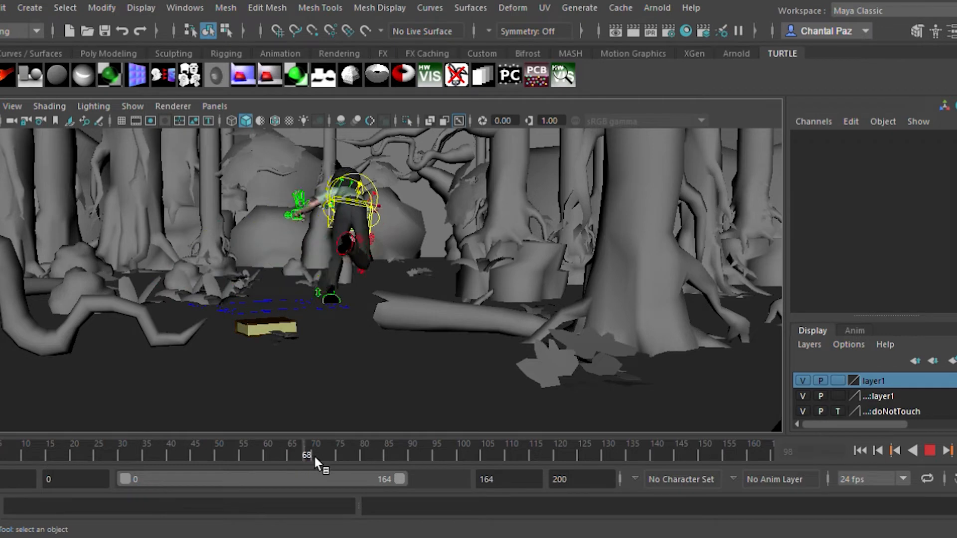
drag(312, 455, 403, 454)
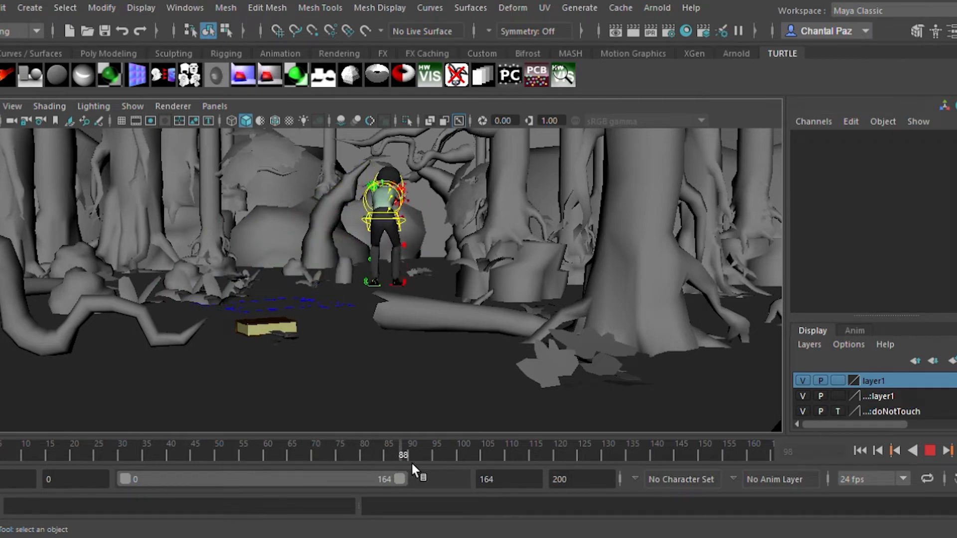
drag(402, 455, 263, 454)
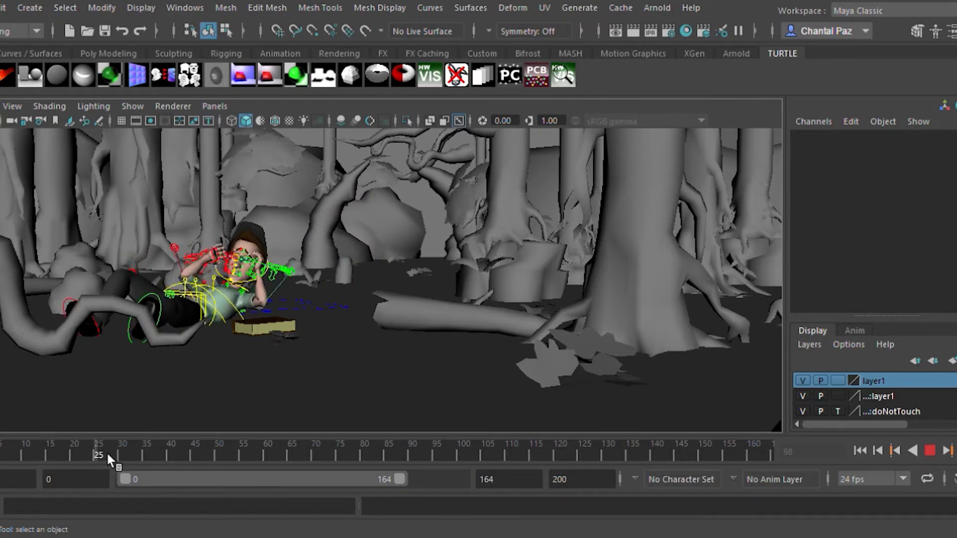
drag(99, 455, 200, 455)
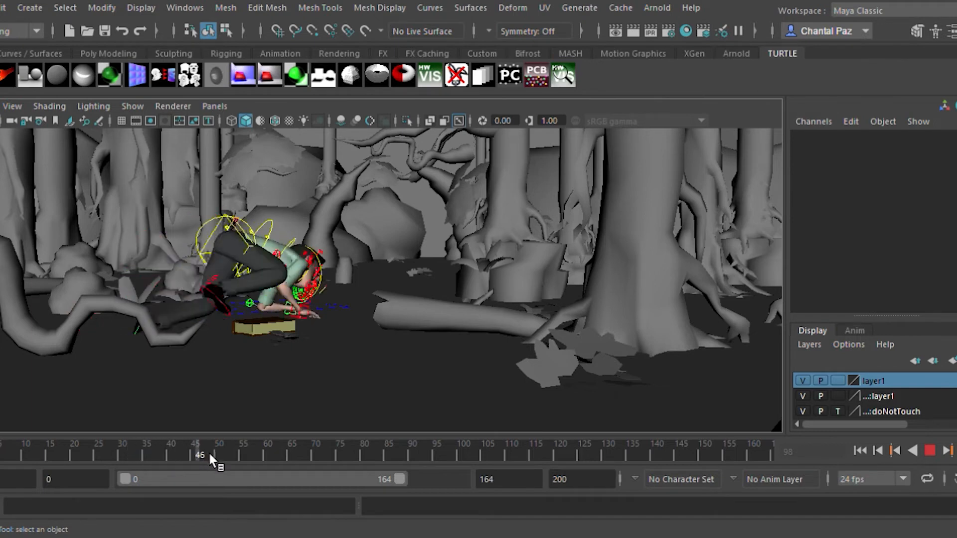
drag(197, 455, 379, 454)
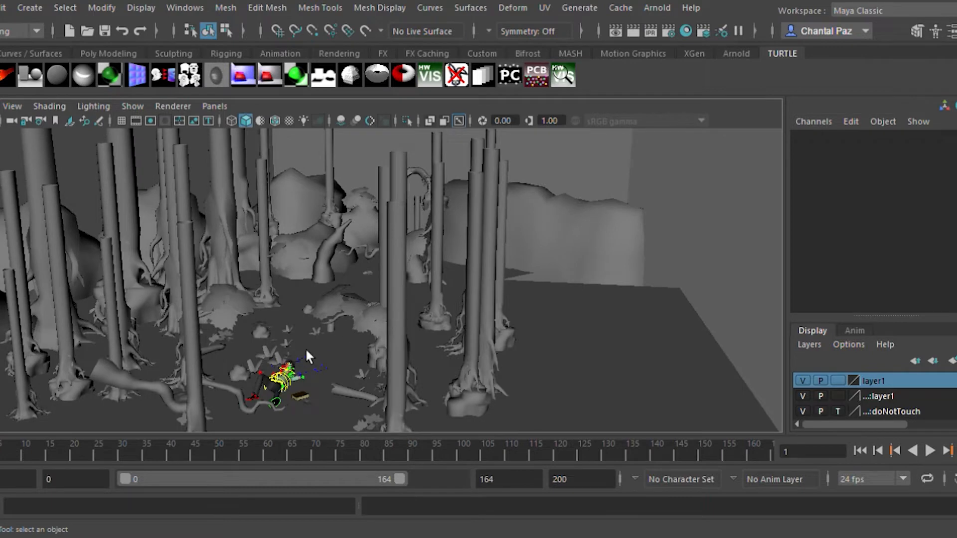
Orbit the lit, shadowed forest view in close on the fallen character beside the book.
drag(305, 356, 246, 377)
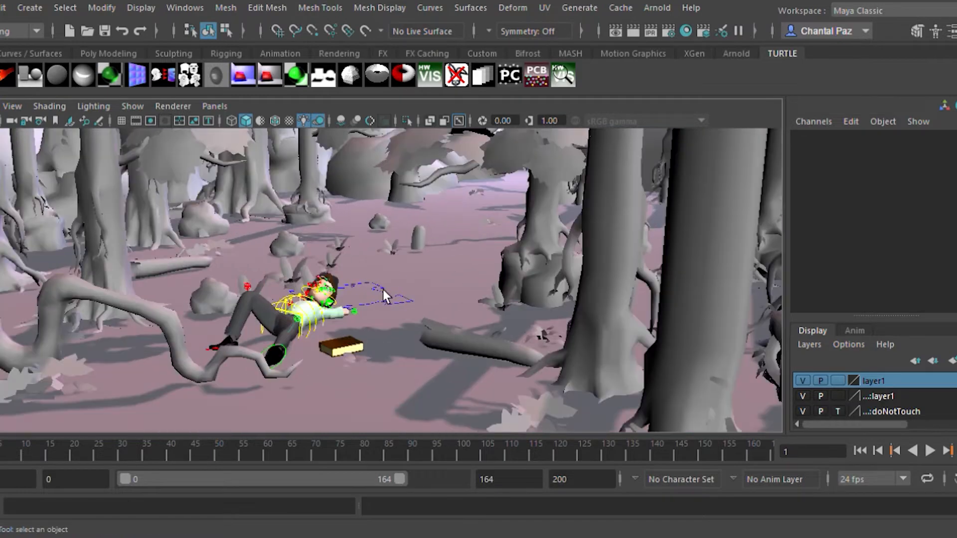
drag(385, 295, 455, 290)
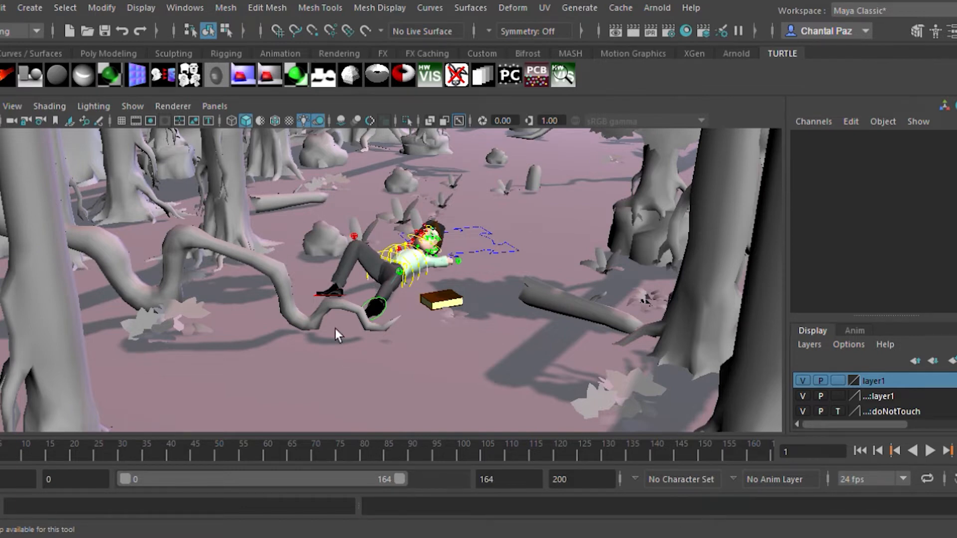
mouse_move(217, 171)
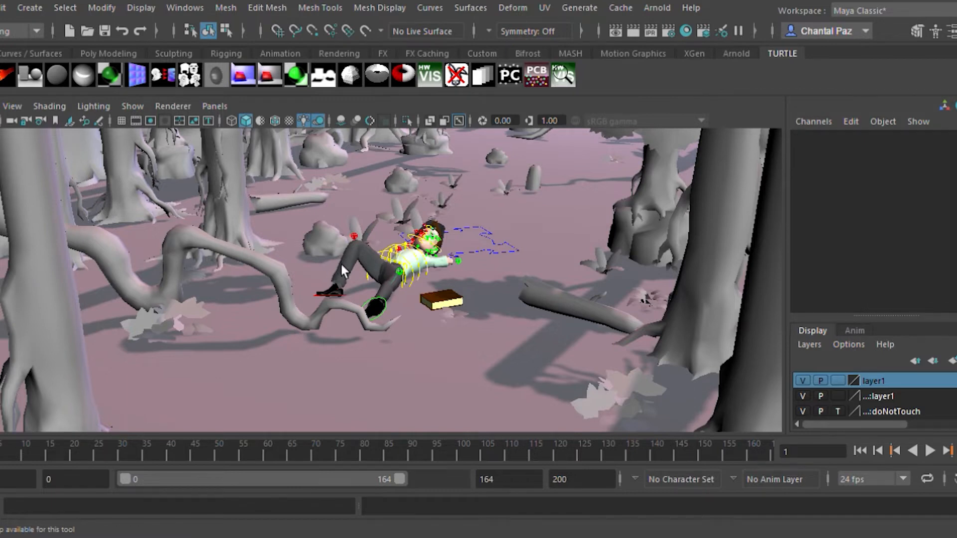
mouse_move(501, 244)
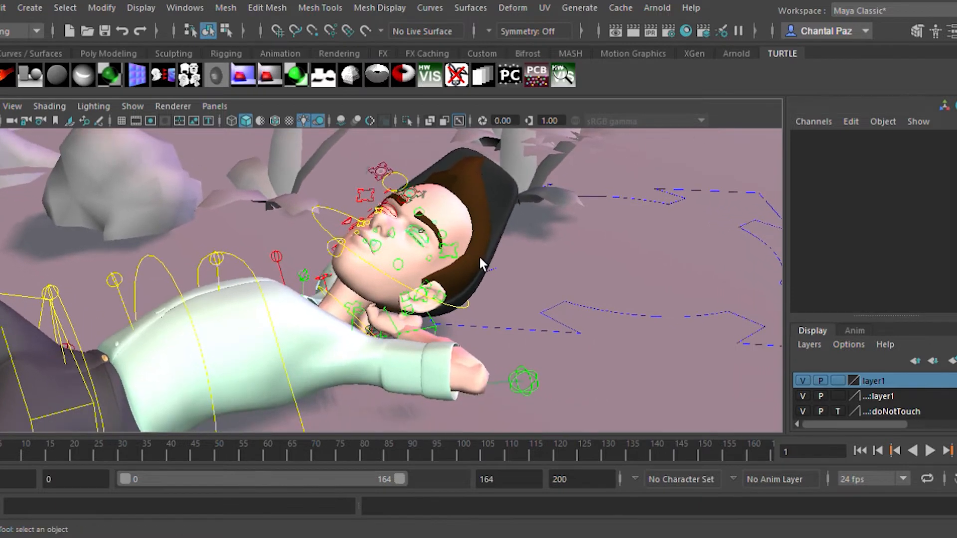
mouse_move(317, 208)
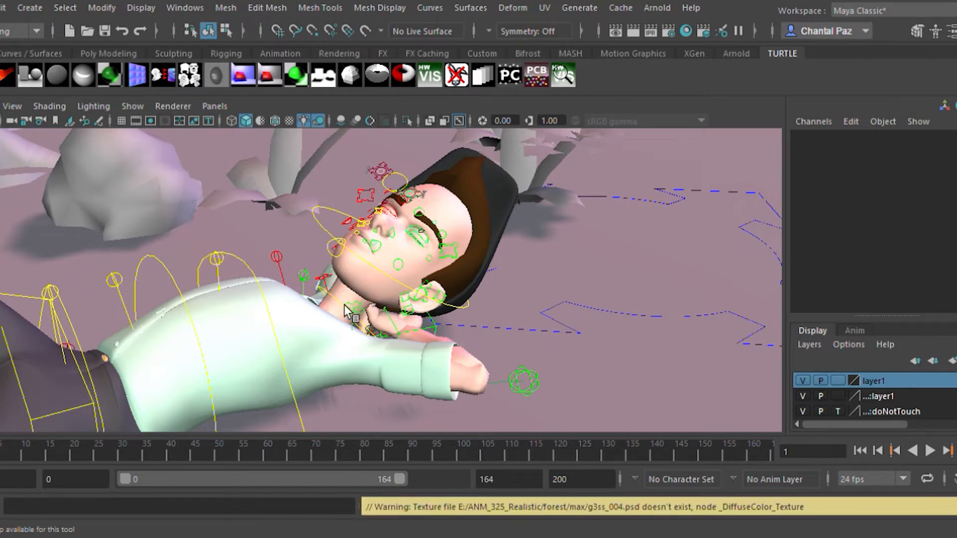
mouse_move(359, 275)
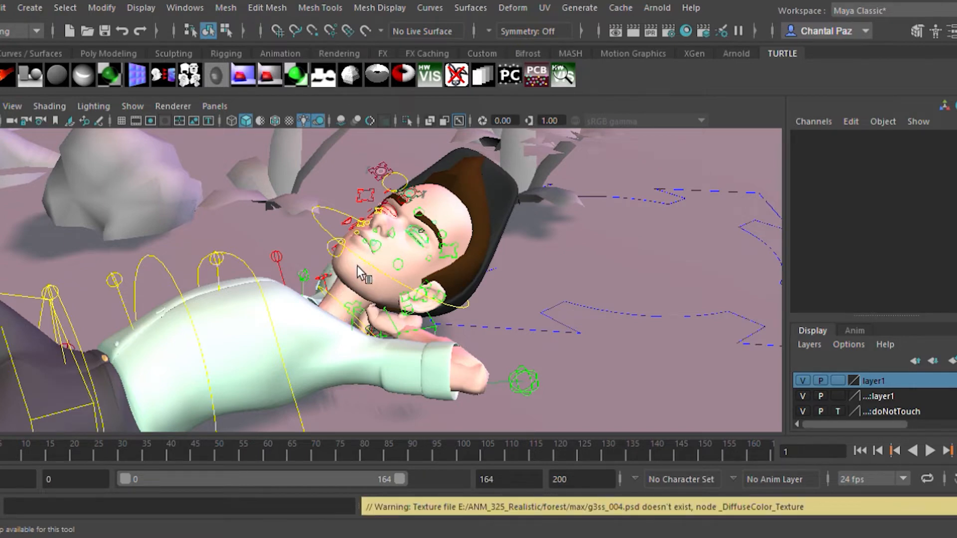
mouse_move(397, 518)
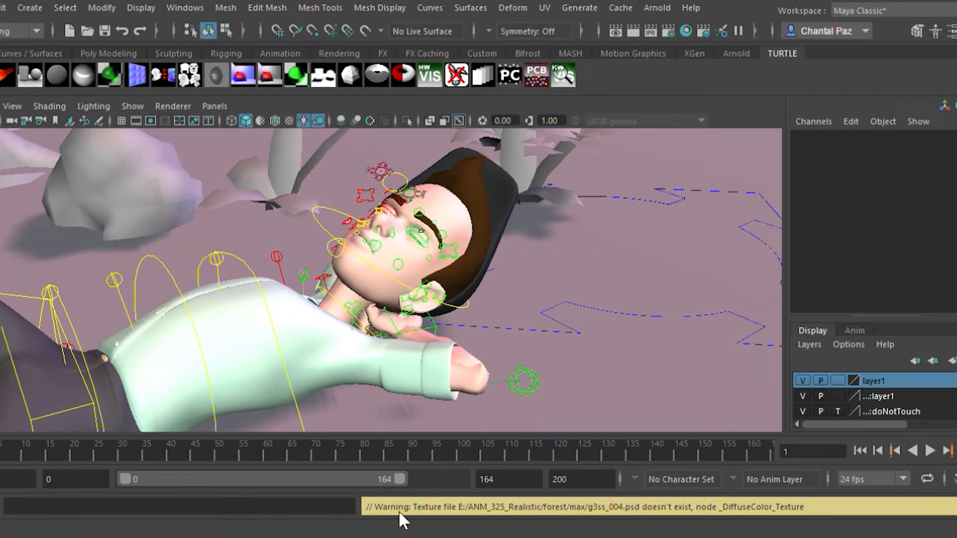
mouse_move(749, 511)
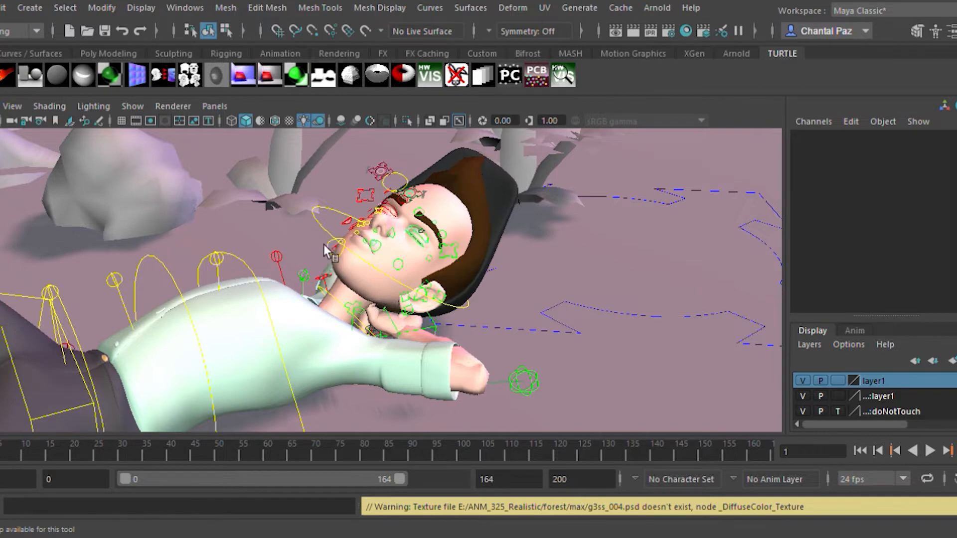
mouse_move(347, 237)
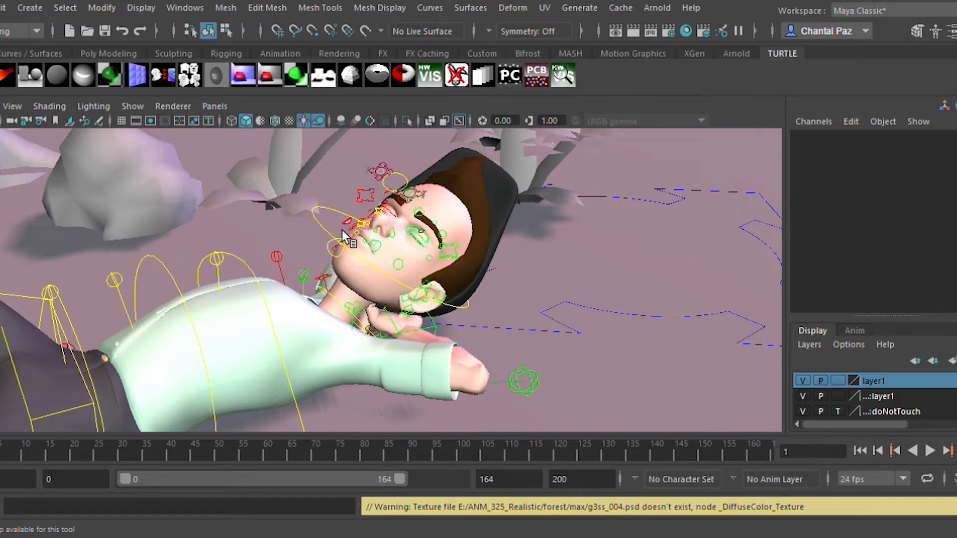
mouse_move(201, 141)
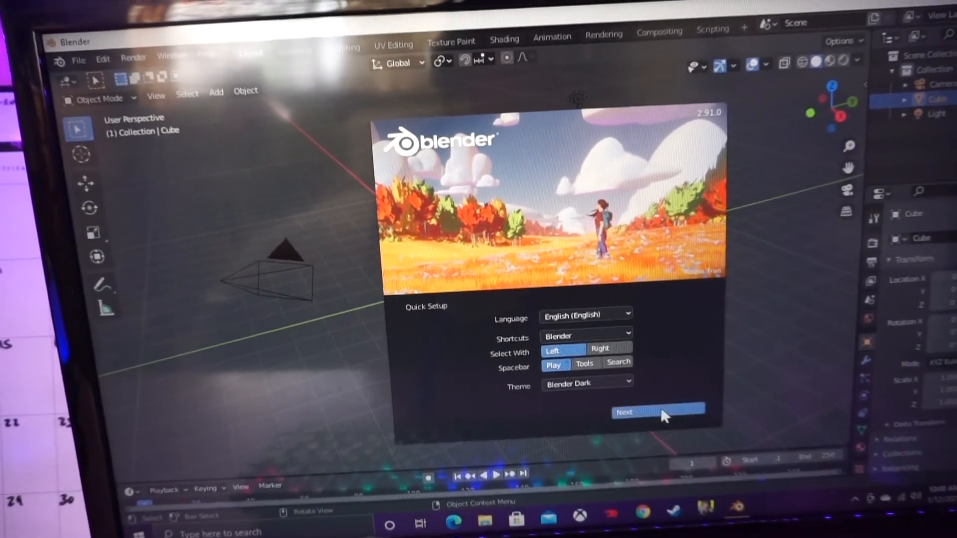
Accept Blender's quick setup and start a new Sculpting file.
click(657, 413)
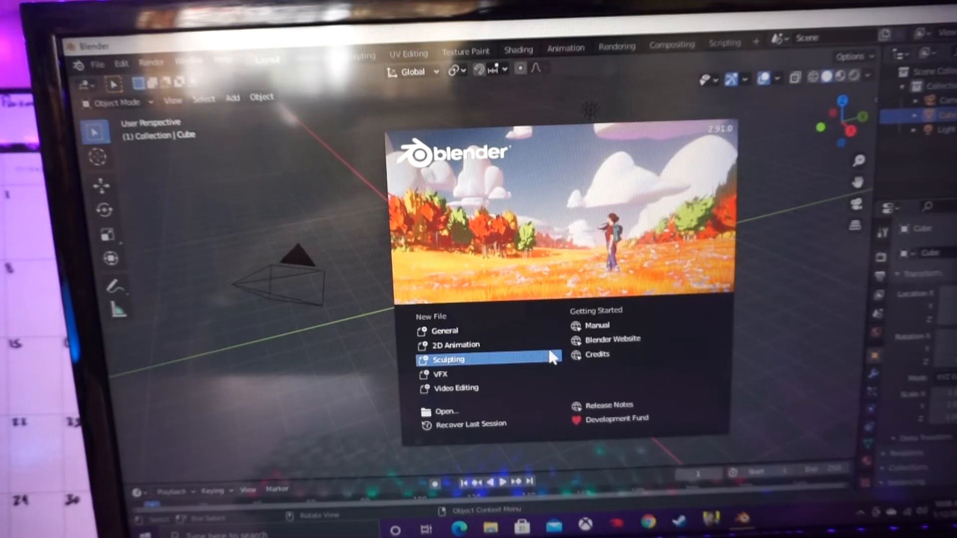
click(446, 359)
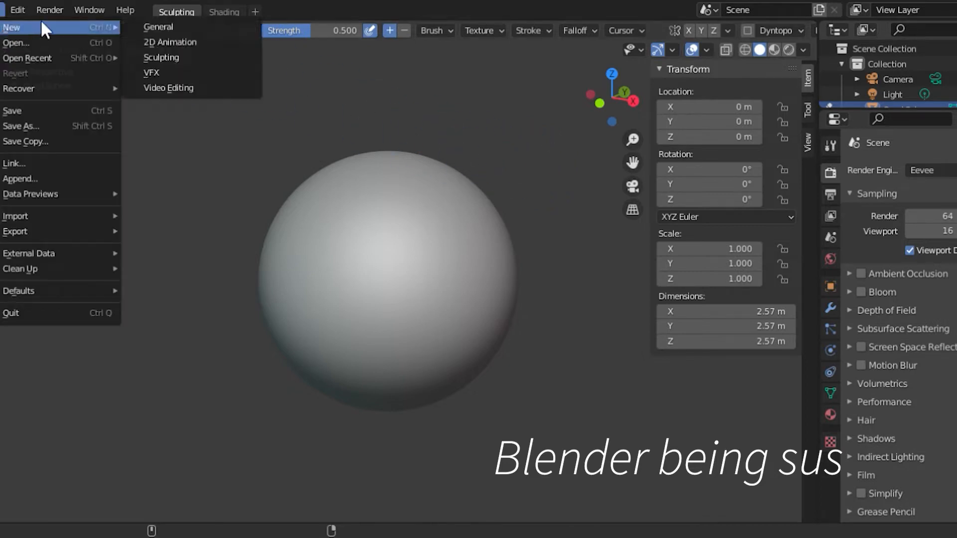
Start a new General scene and move the default cube to a new position.
click(159, 27)
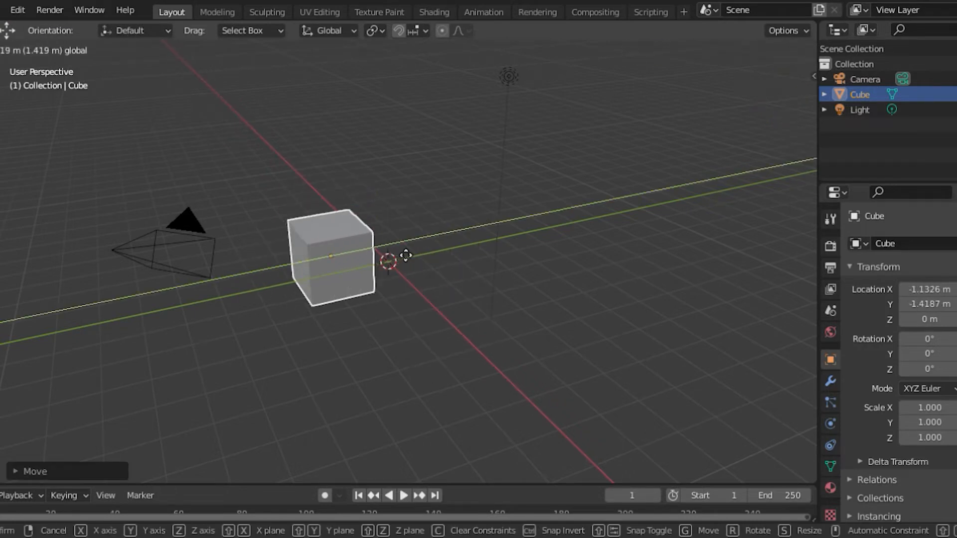
click(17, 10)
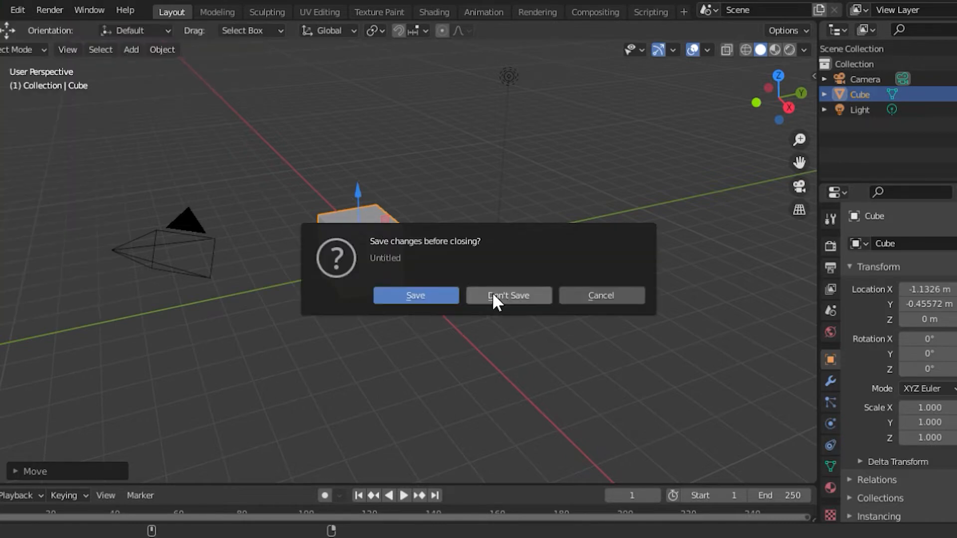
Discard the cube scene's changes and start a new VFX file.
click(508, 295)
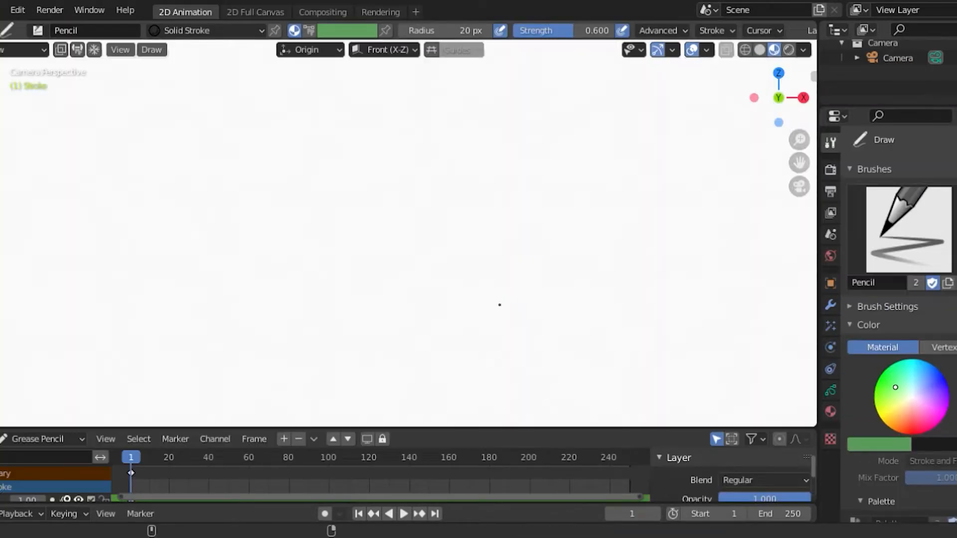
mouse_move(534, 247)
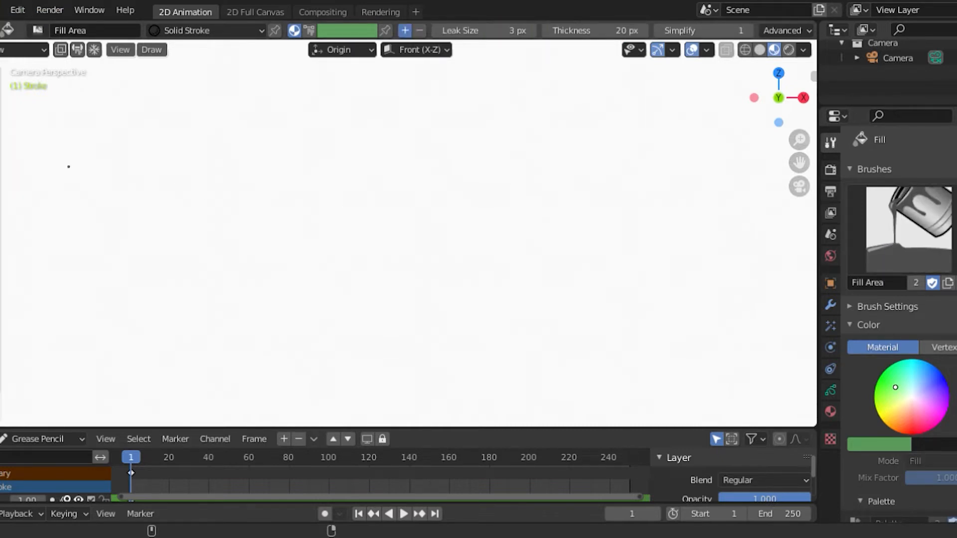
click(5, 9)
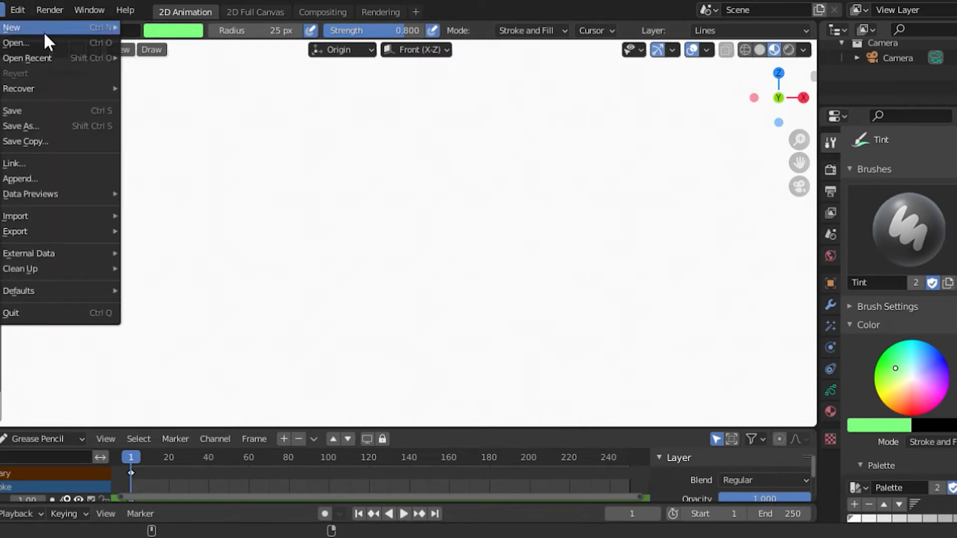
click(190, 12)
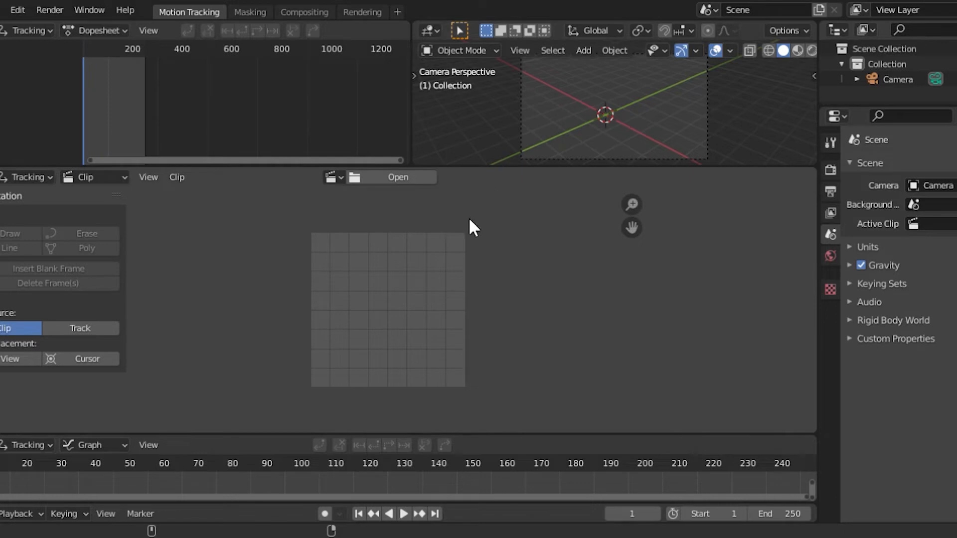
mouse_move(358, 501)
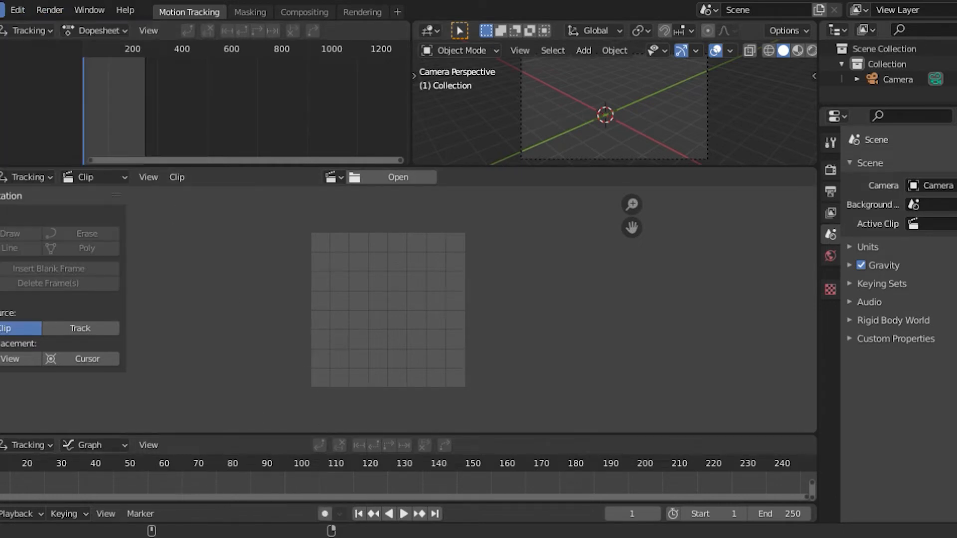
Start a new Video Editing file from File > New, giving an empty sequencer.
click(4, 9)
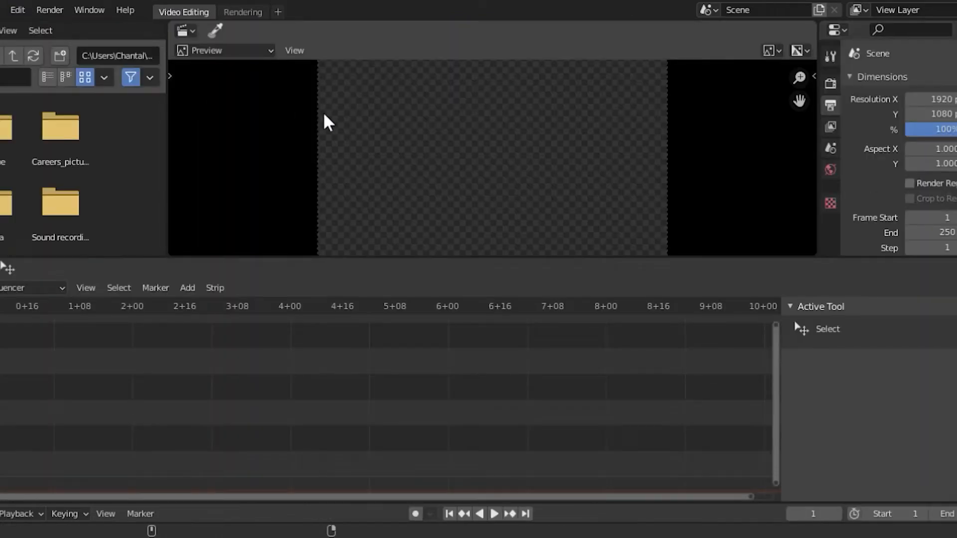
mouse_move(4, 321)
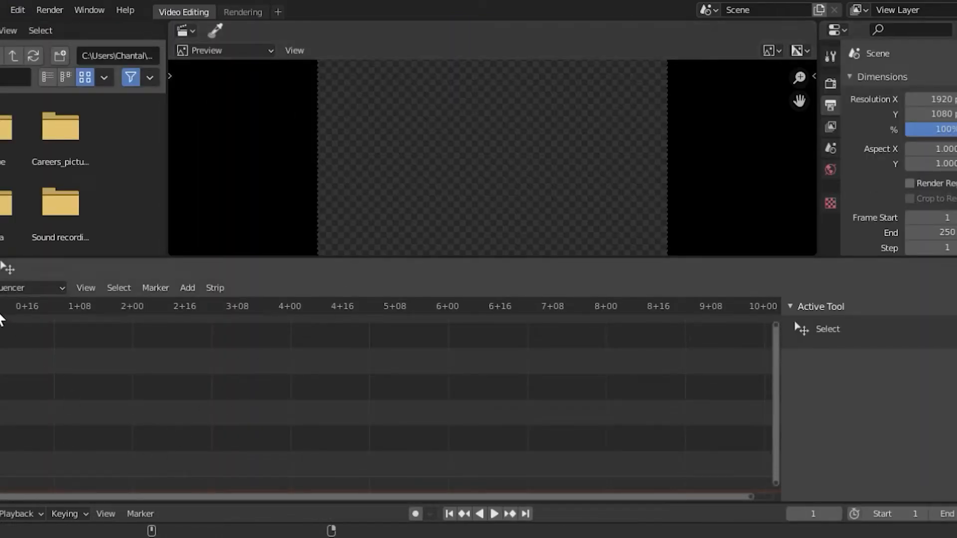
mouse_move(628, 297)
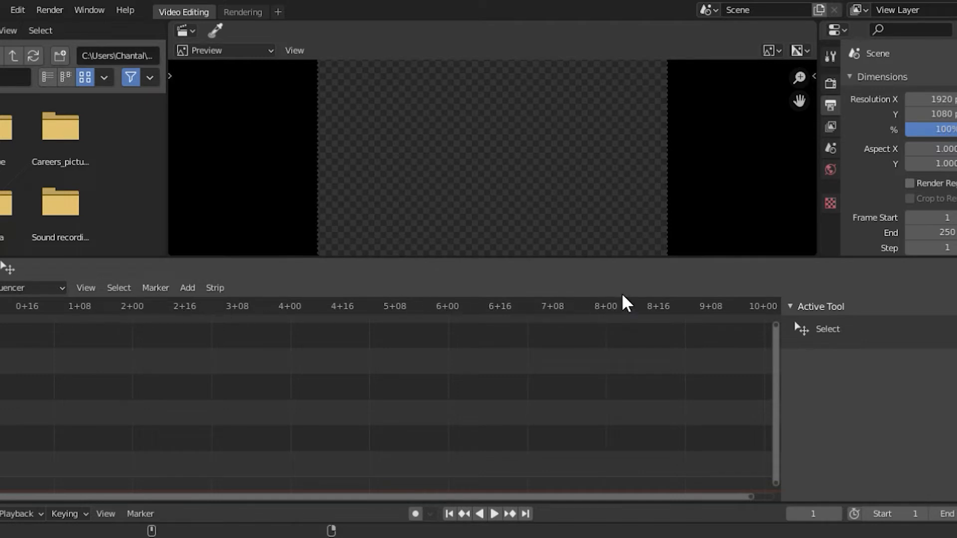
mouse_move(48, 331)
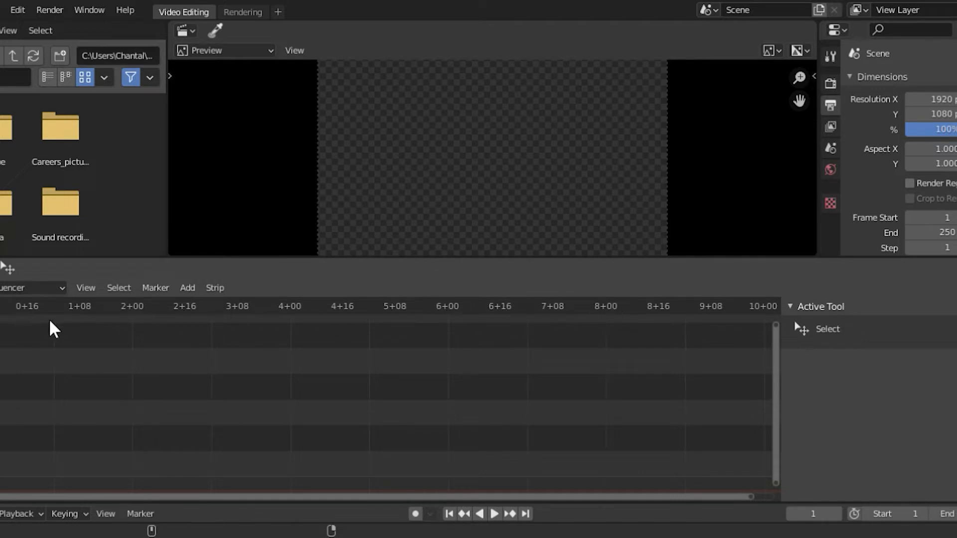
click(2, 9)
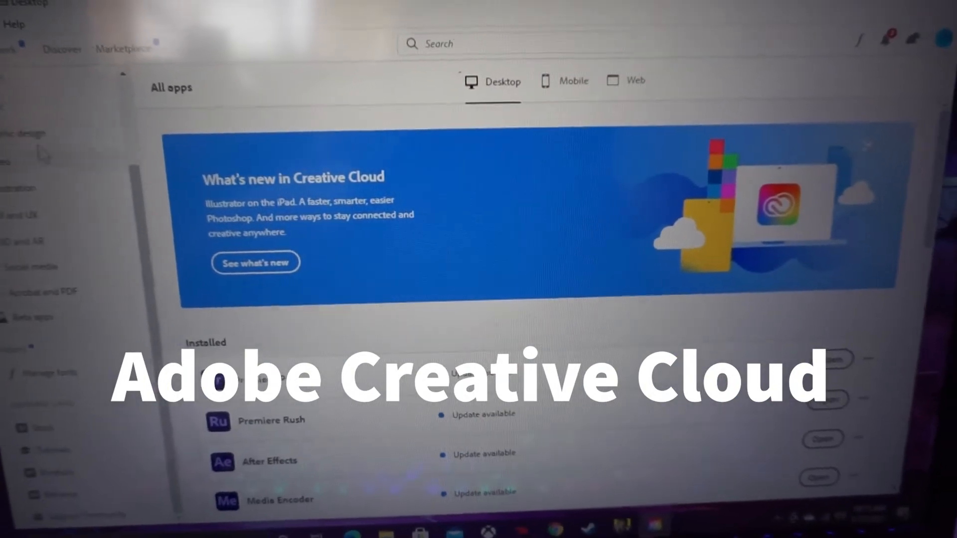
Scroll down the Creative Cloud All apps Desktop list toward After Effects.
scroll(down, 3)
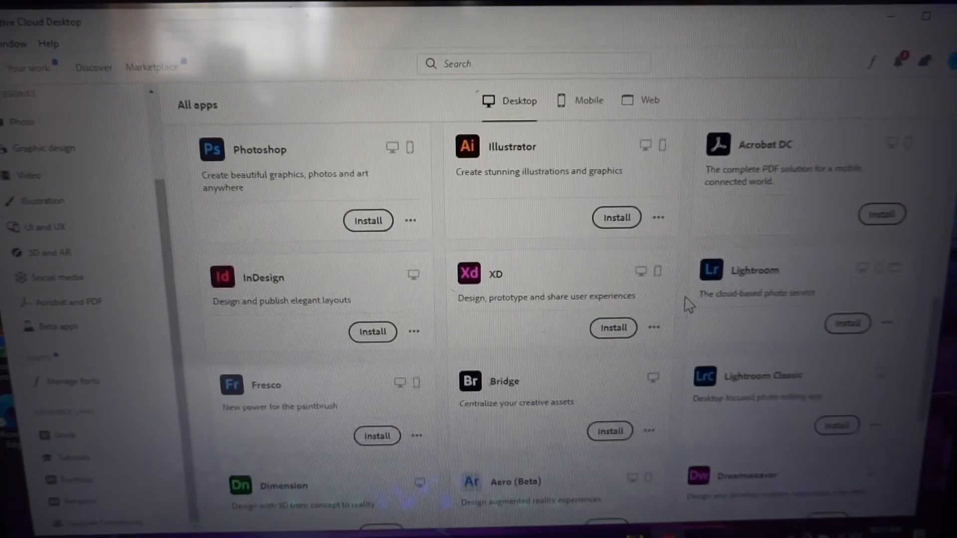
scroll(down, 3)
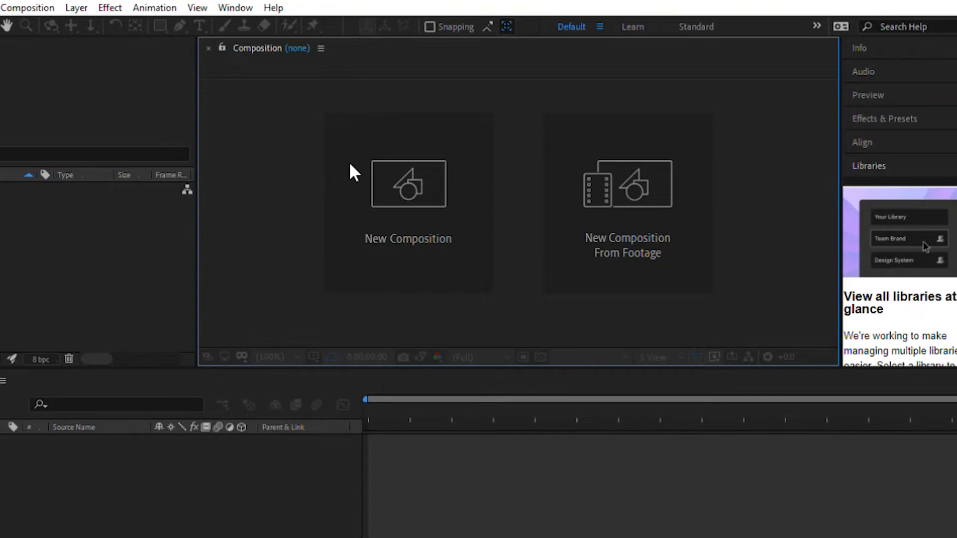
mouse_move(551, 306)
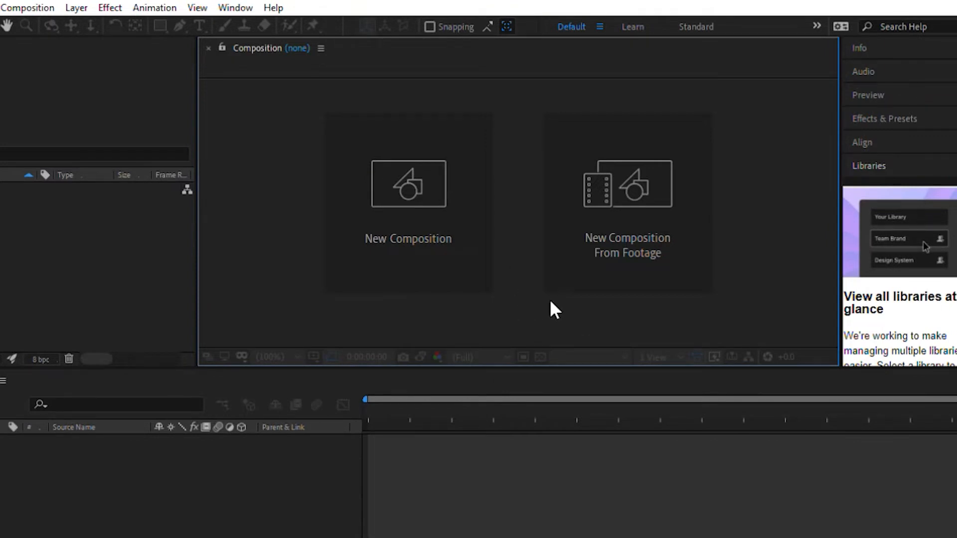
mouse_move(88, 39)
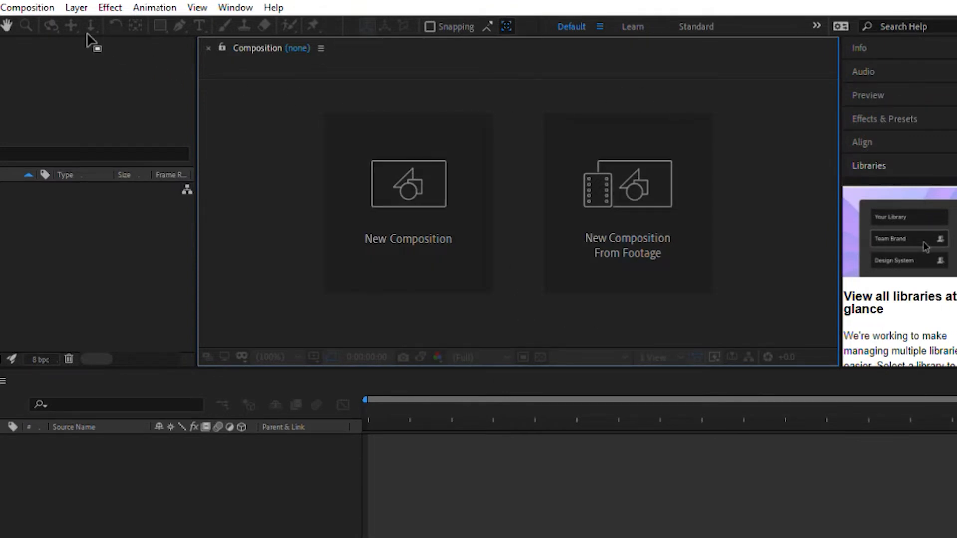
mouse_move(101, 45)
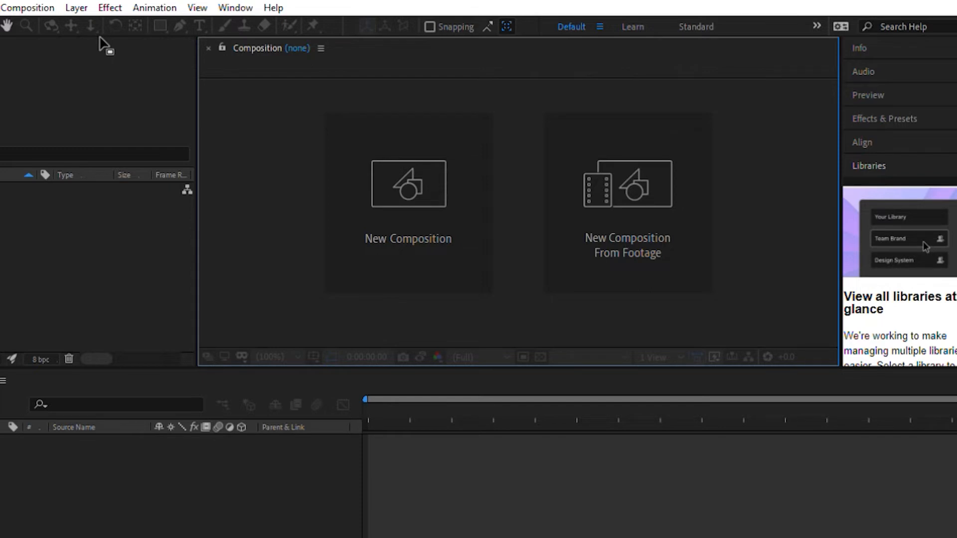
mouse_move(808, 169)
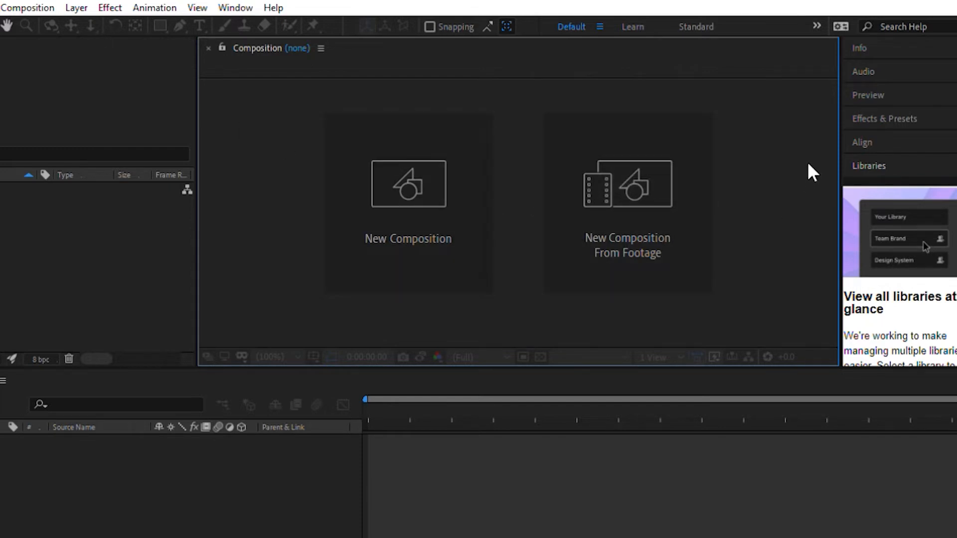
Show the Effects & Presets categories, expand 3D Channel, then collapse the Backgrounds preset folder.
click(868, 119)
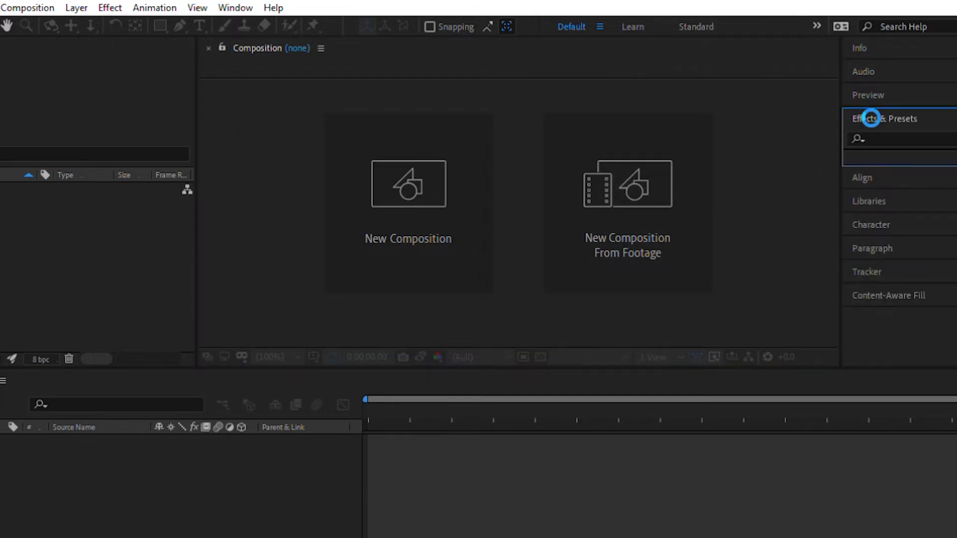
click(875, 118)
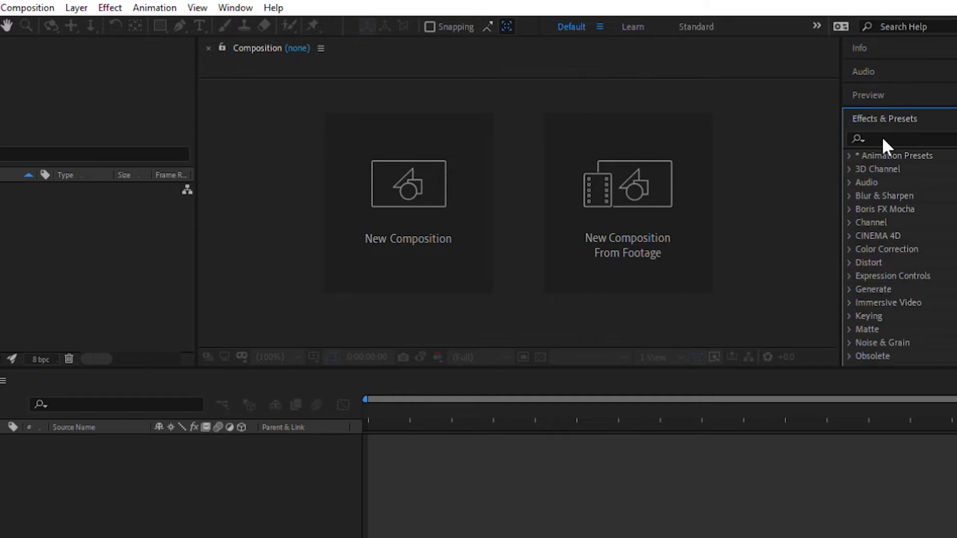
mouse_move(892, 159)
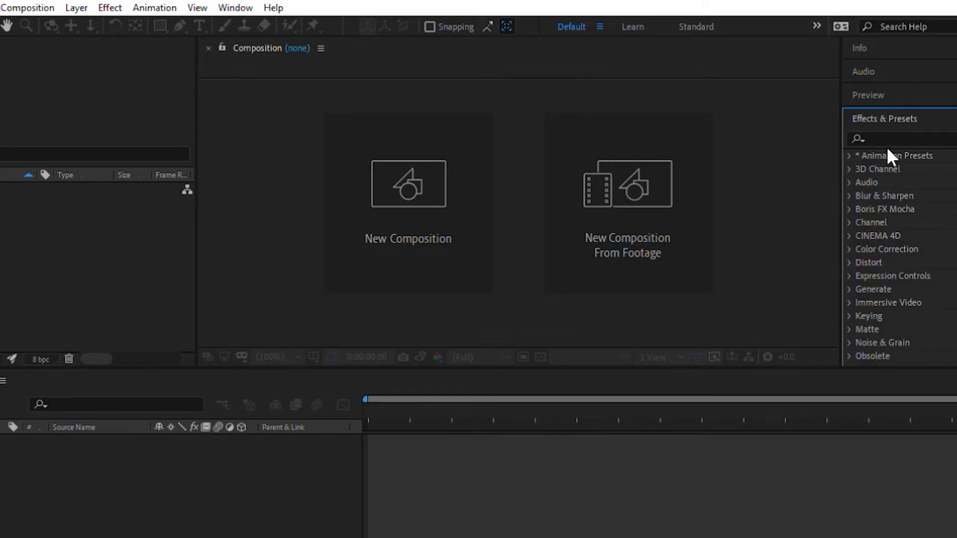
click(849, 169)
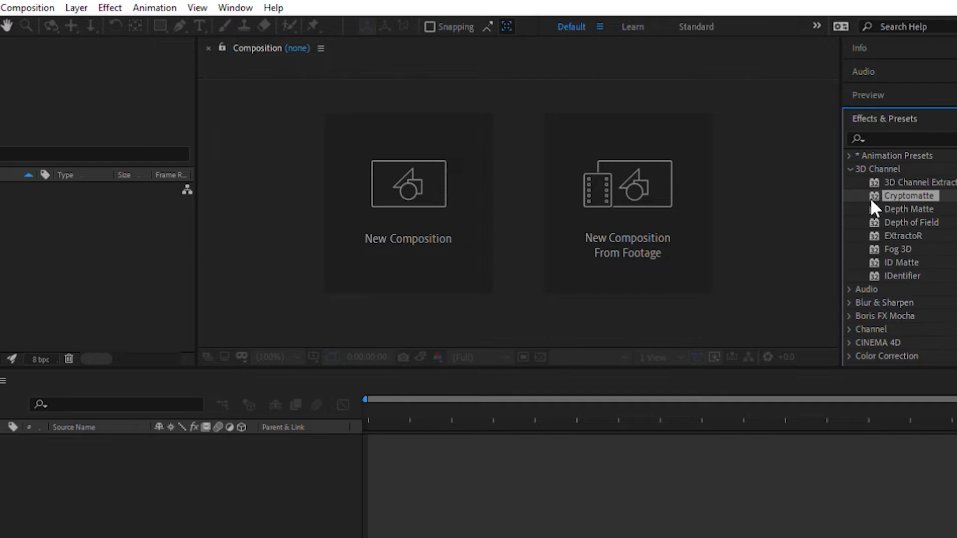
mouse_move(875, 227)
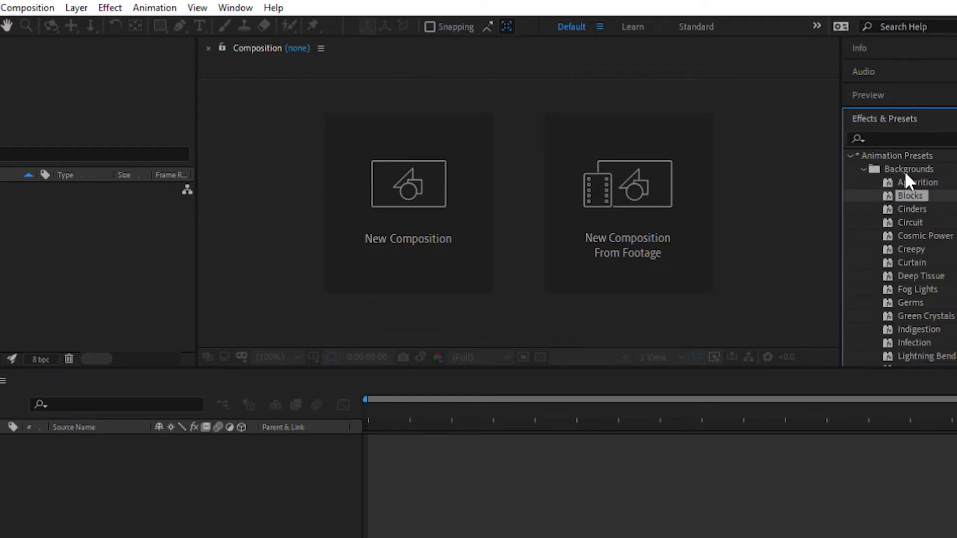
mouse_move(891, 272)
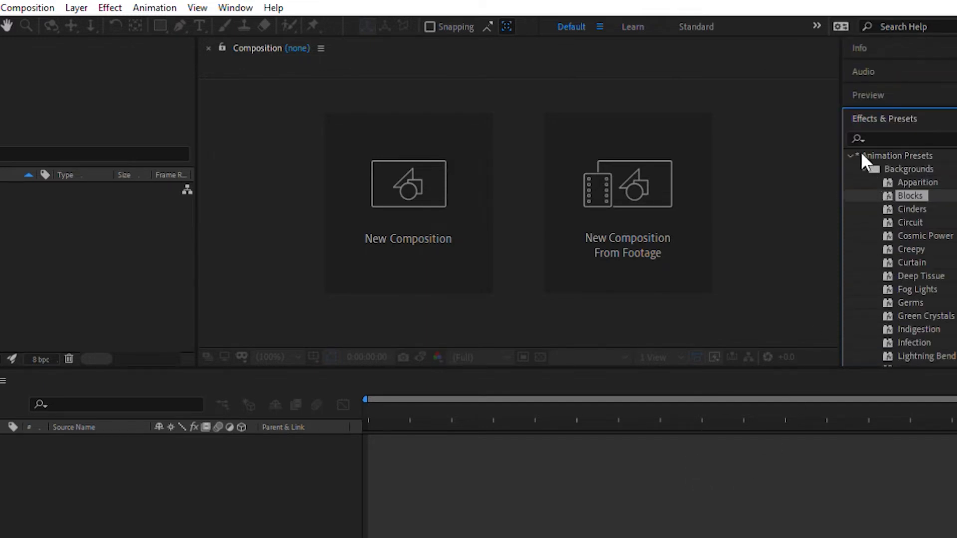
click(865, 168)
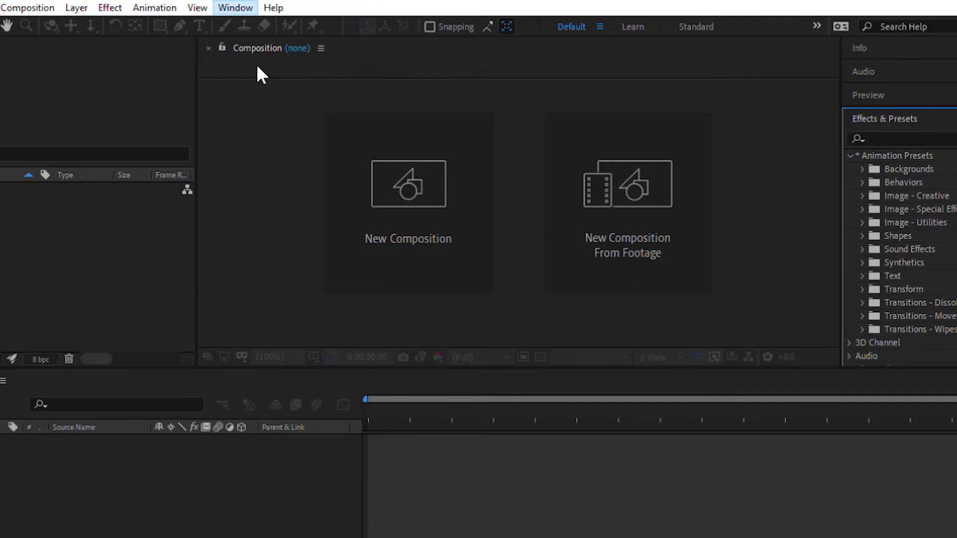
mouse_move(298, 496)
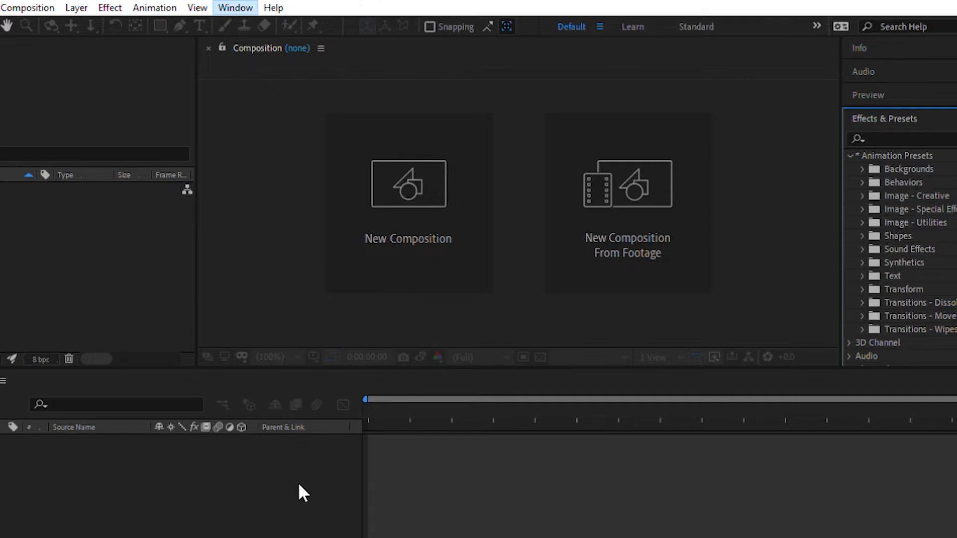